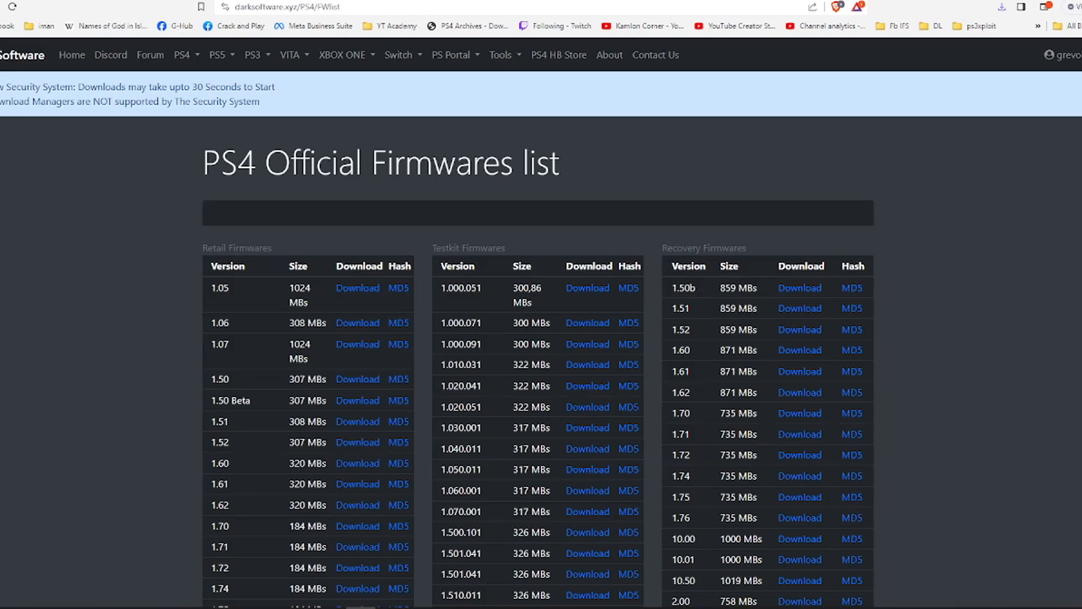
Check in the USB drive's Properties that it is formatted as FAT32
scroll("down", 3)
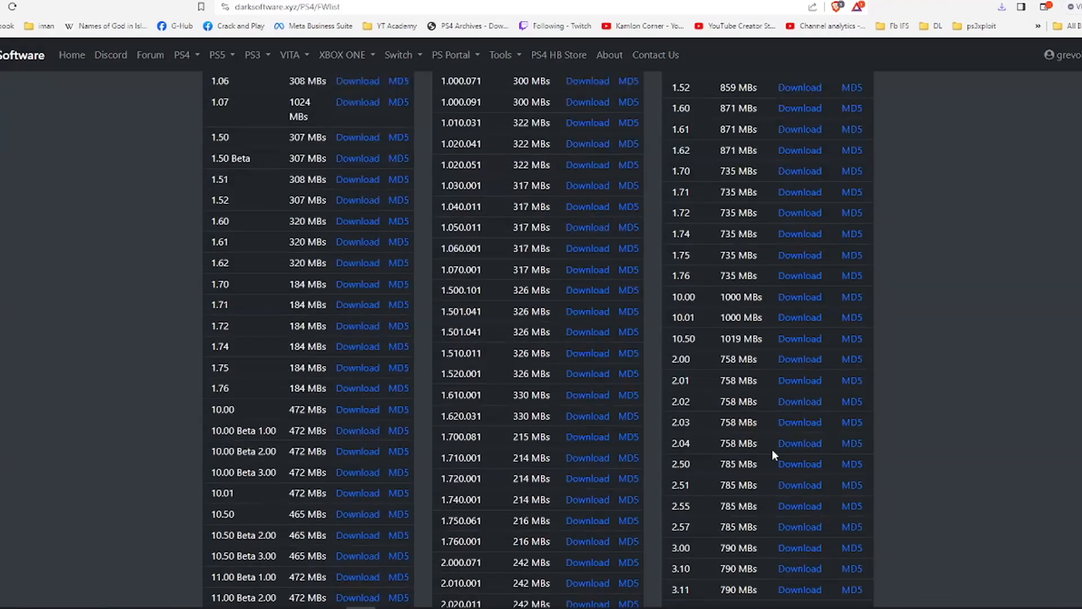
scroll("down", 3)
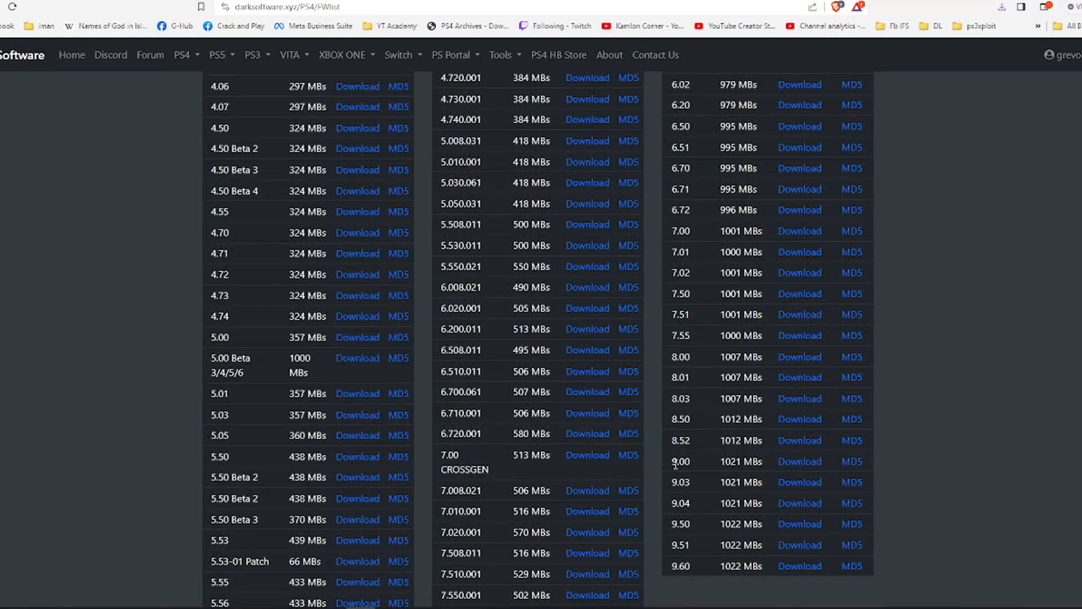
mouse_move(734, 466)
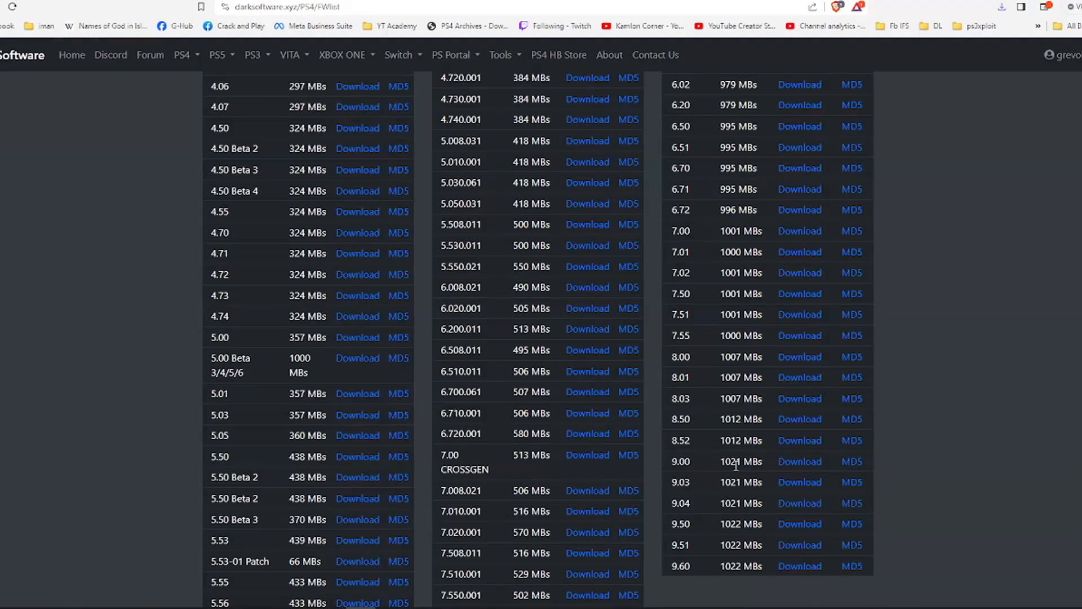
scroll("down", 3)
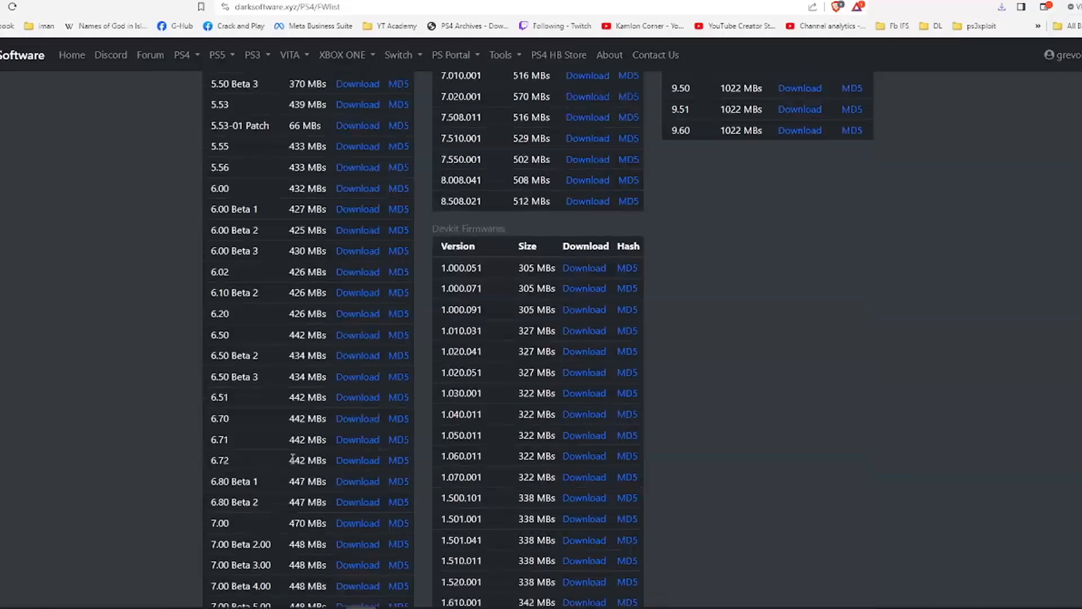
scroll("down", 3)
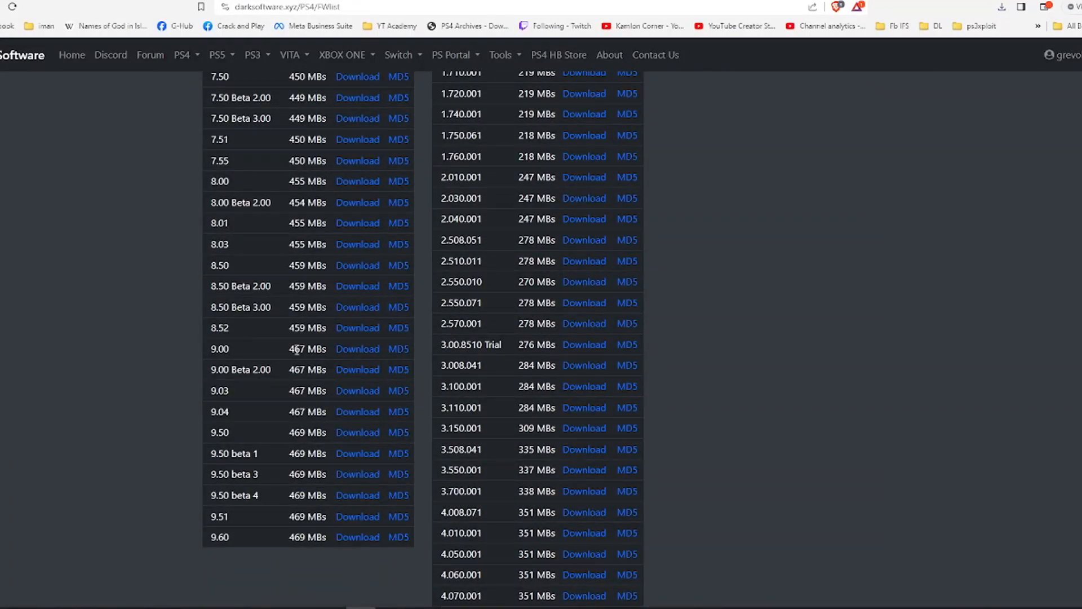
scroll("up", 3)
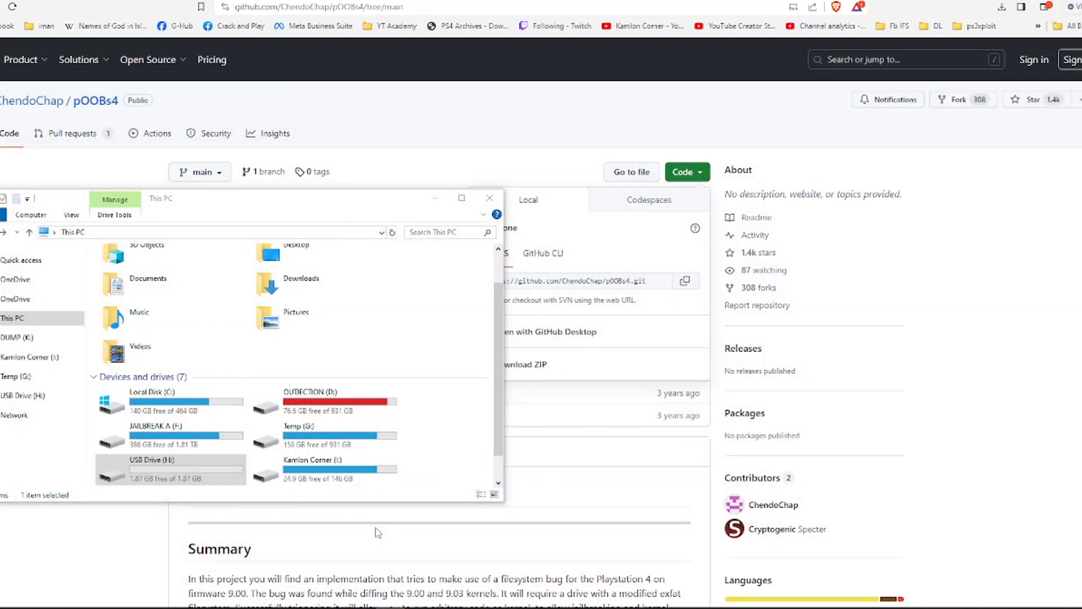
mouse_move(379, 529)
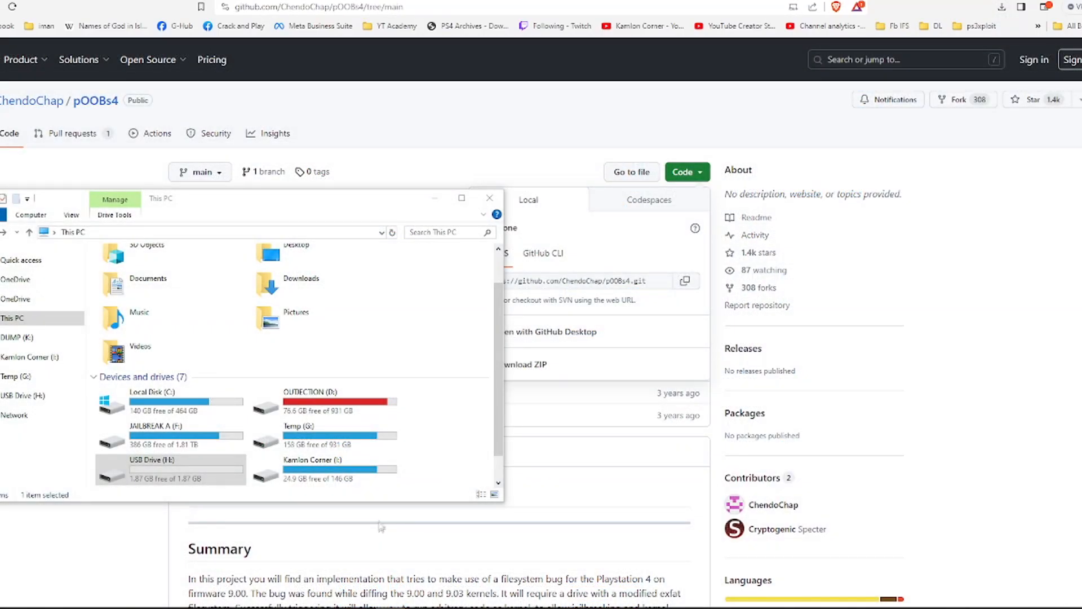
left_click(175, 470)
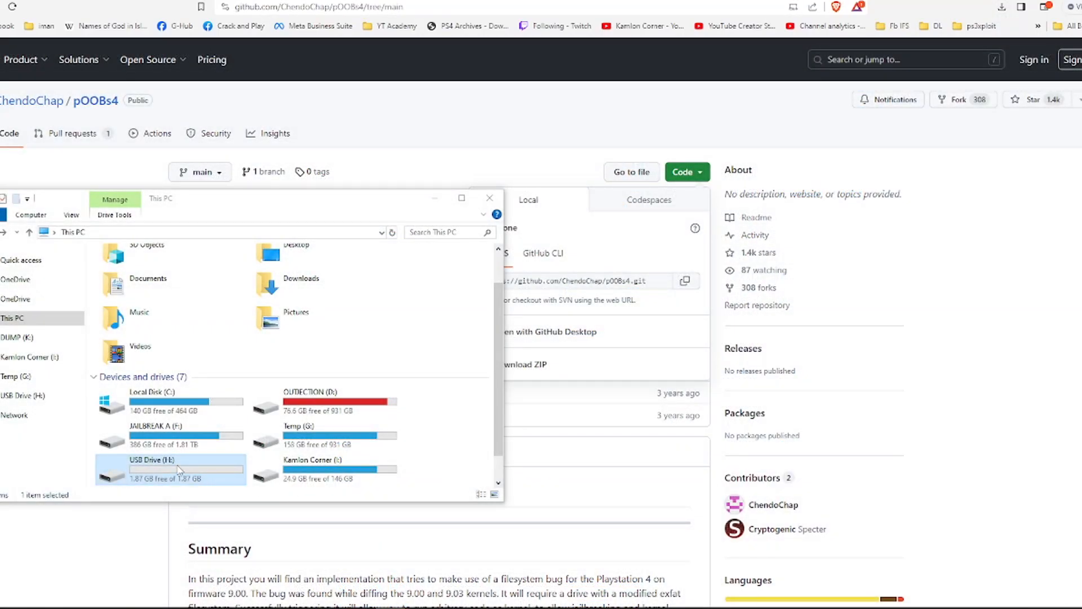
right_click(176, 470)
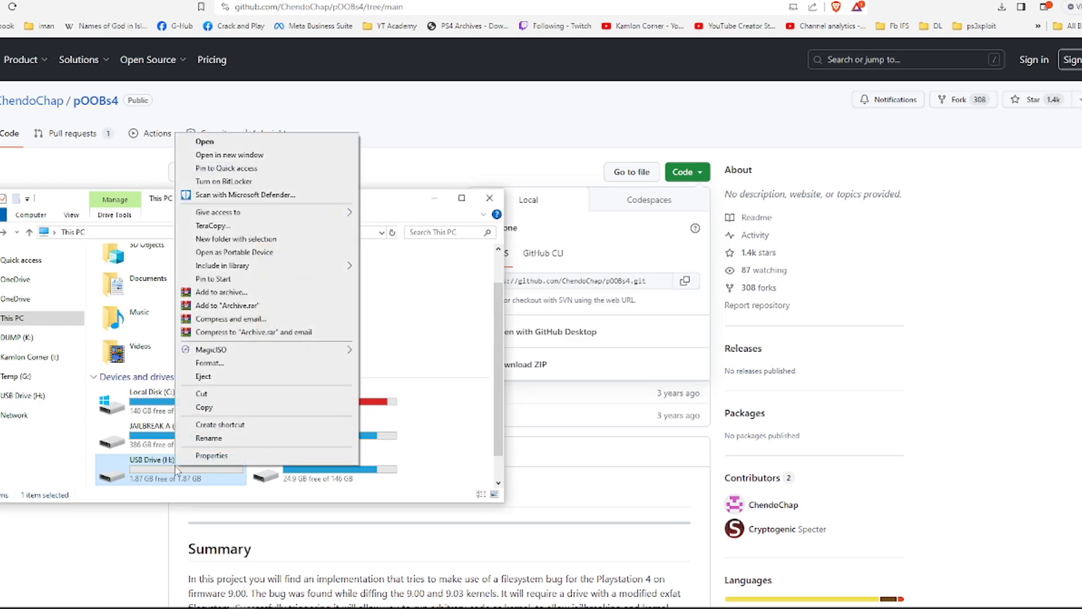
left_click(211, 455)
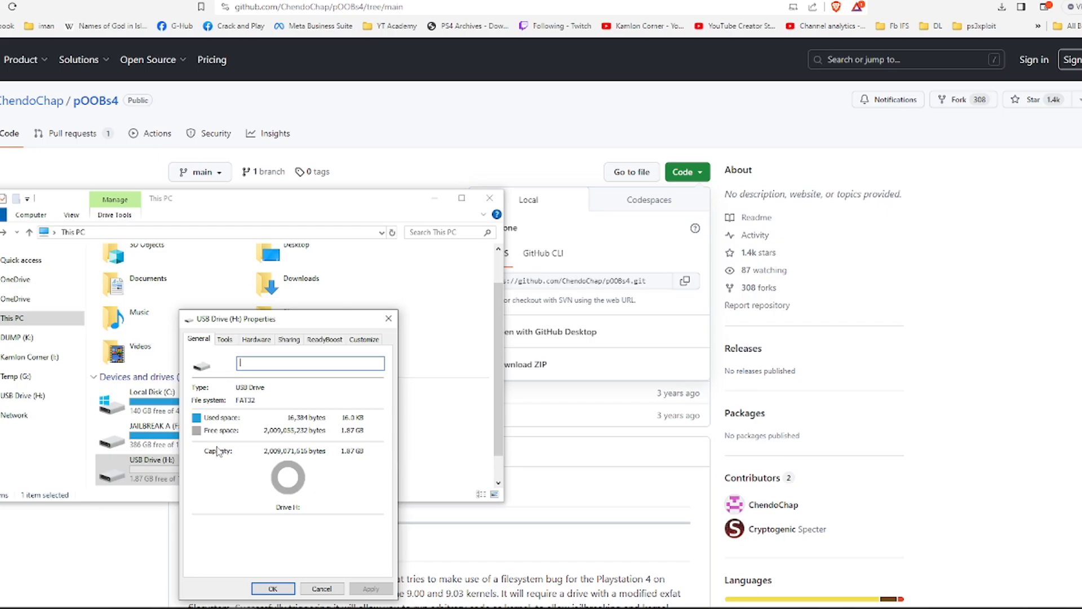
mouse_move(247, 411)
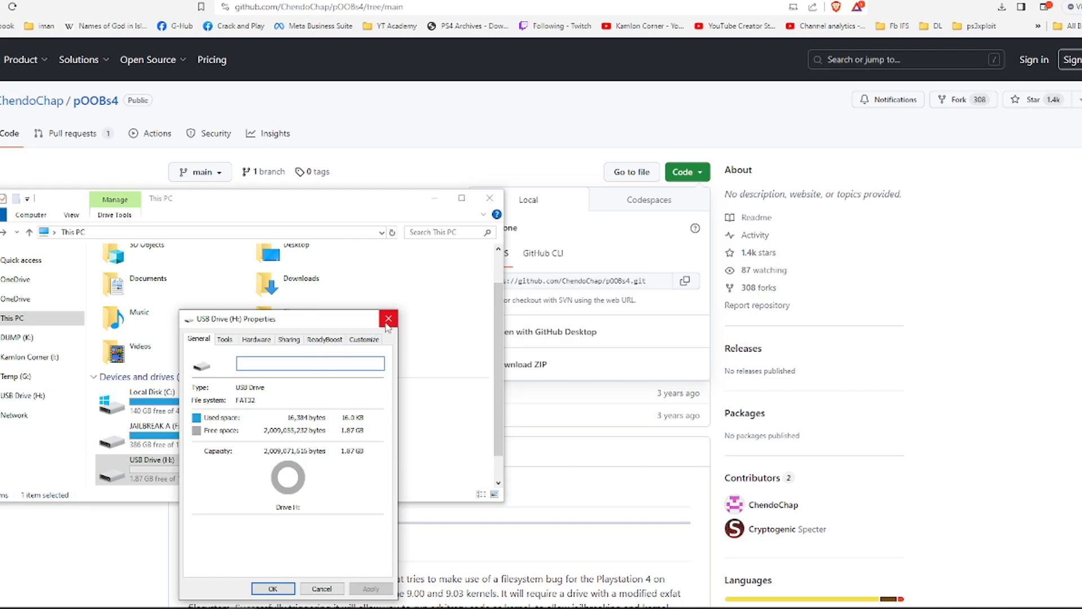
left_click(389, 318)
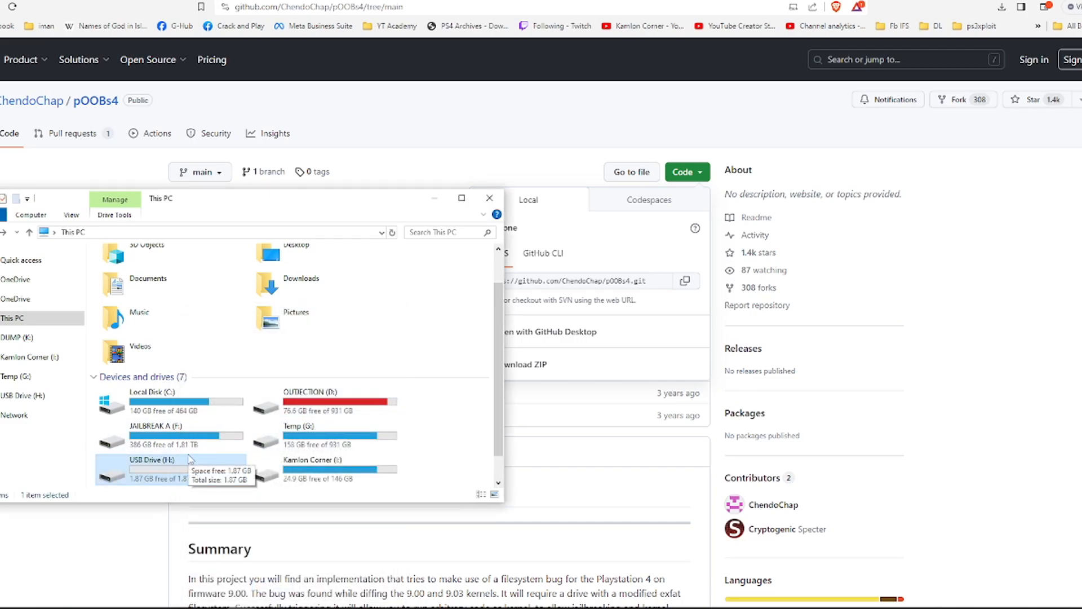
mouse_move(169, 473)
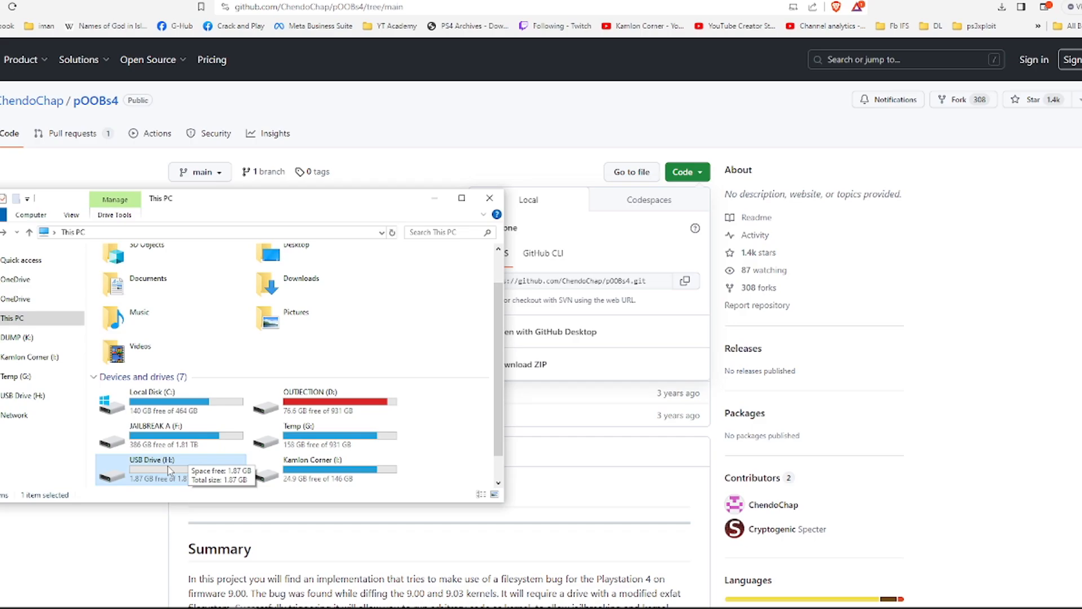
Review the drive's Format options and leave without formatting
right_click(151, 470)
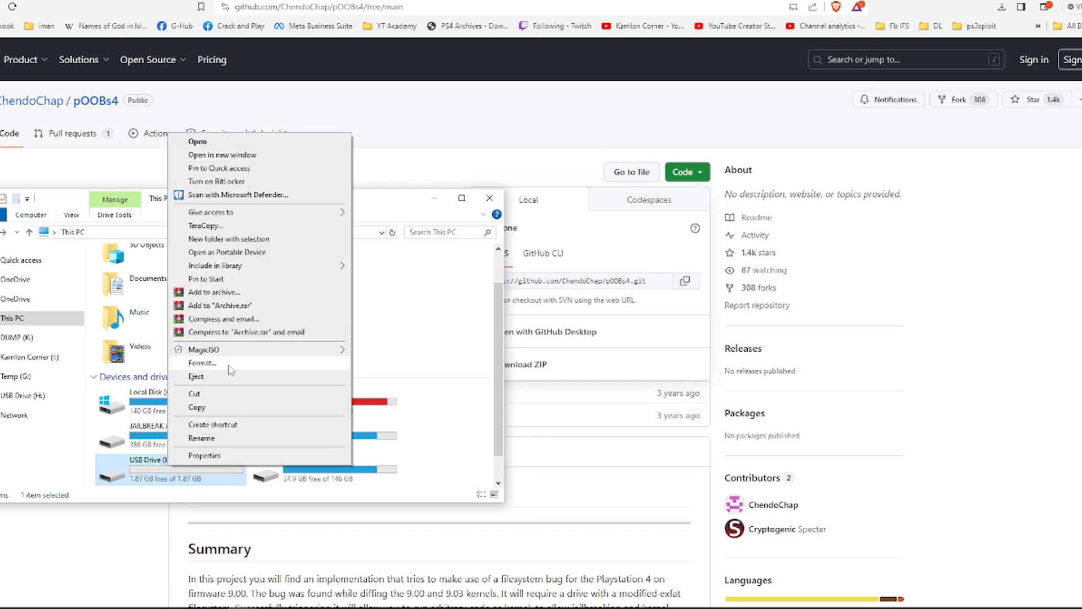
left_click(203, 363)
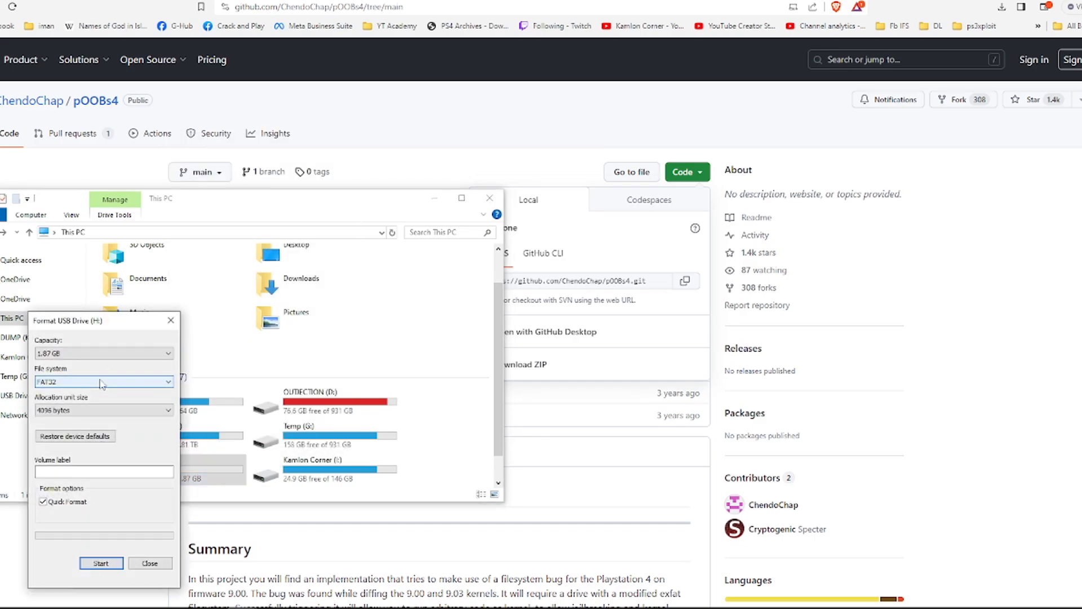
mouse_move(170, 320)
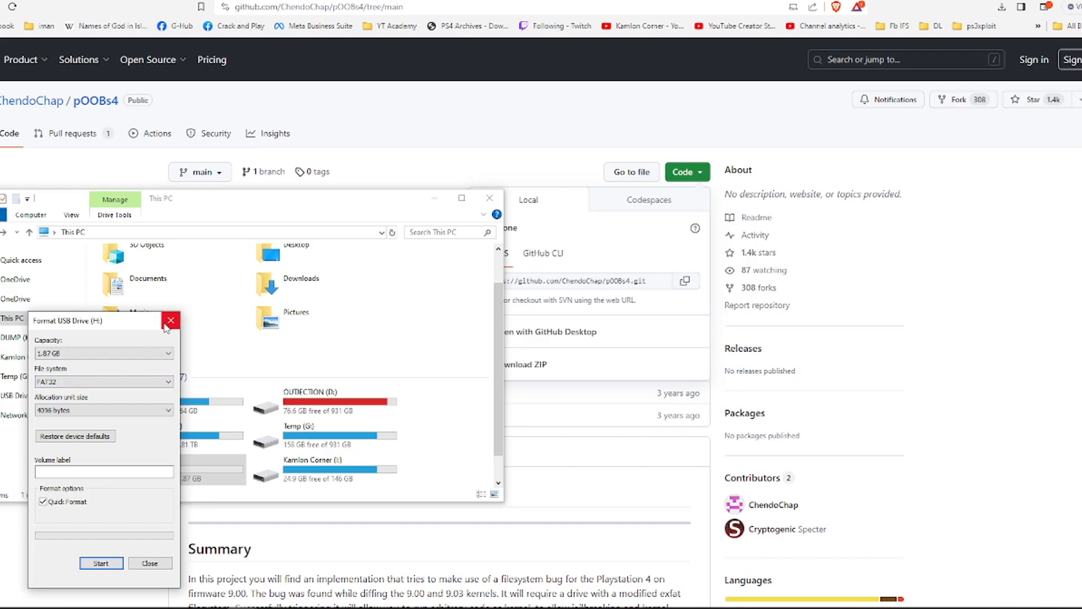
left_click(170, 320)
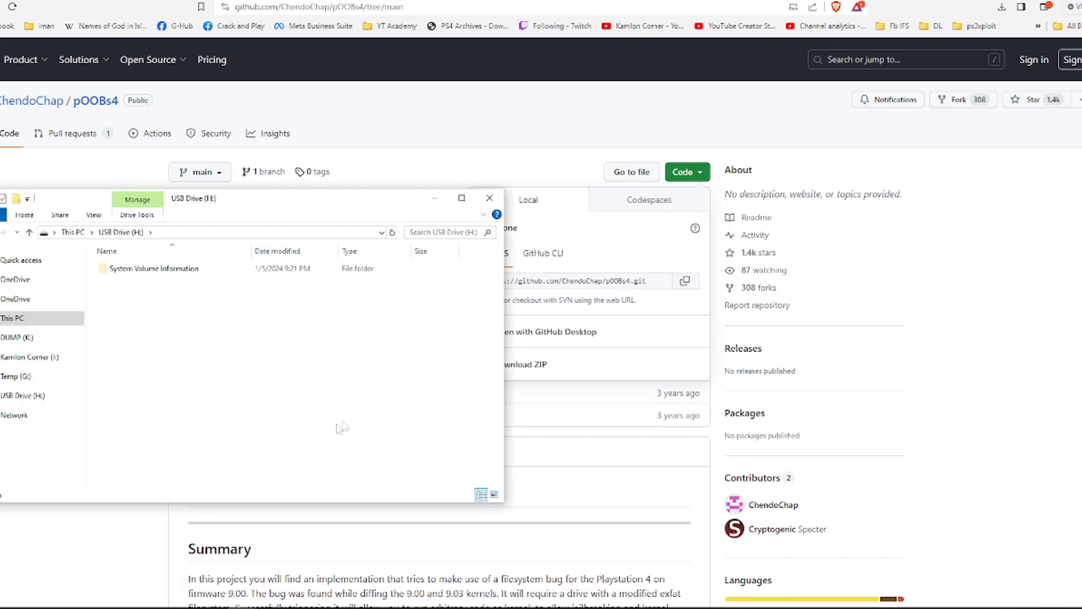
Create a PS4 folder with an UPDATE folder inside it on the USB drive
right_click(341, 427)
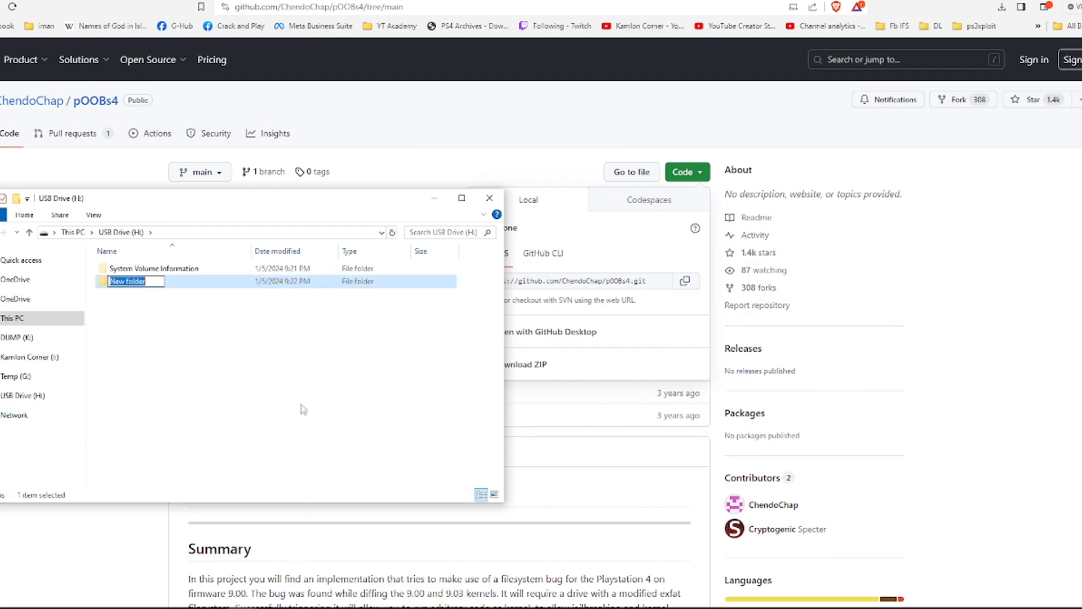
type("PS")
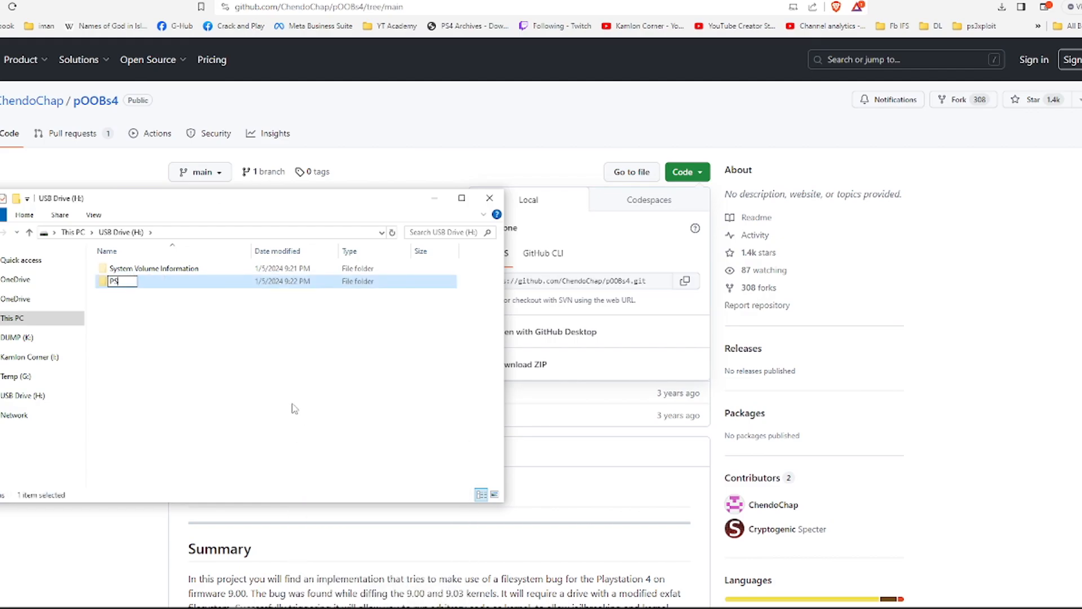
key("Return")
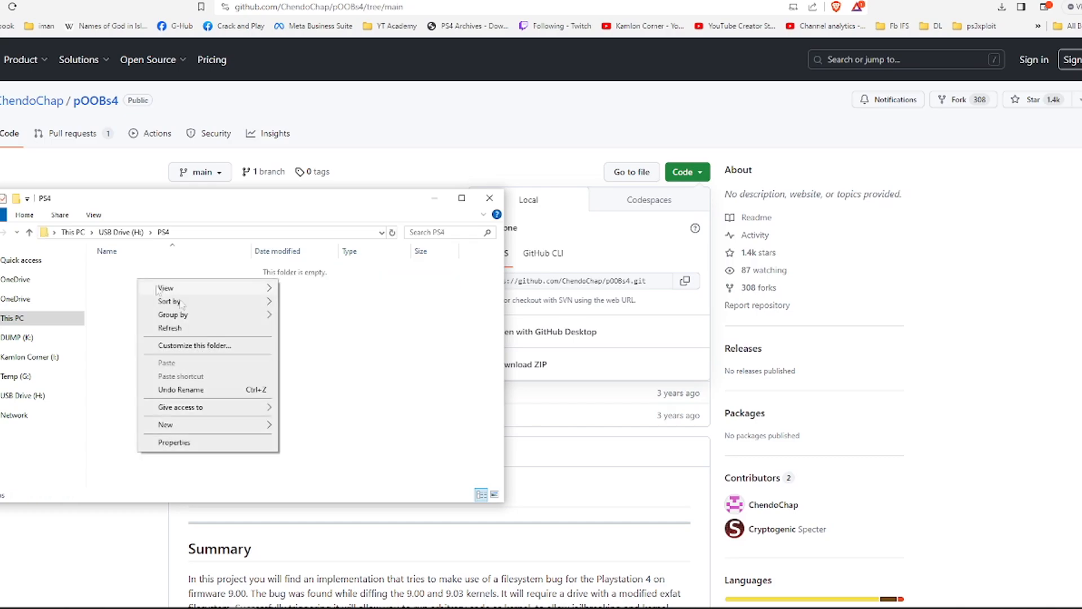
left_click(165, 424)
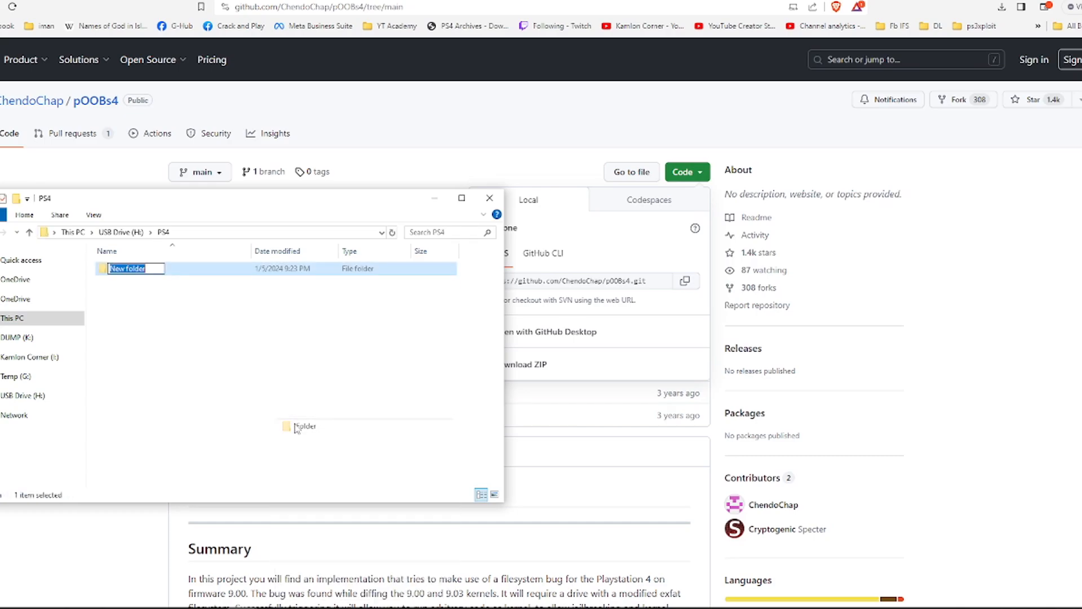
type("UPDATE")
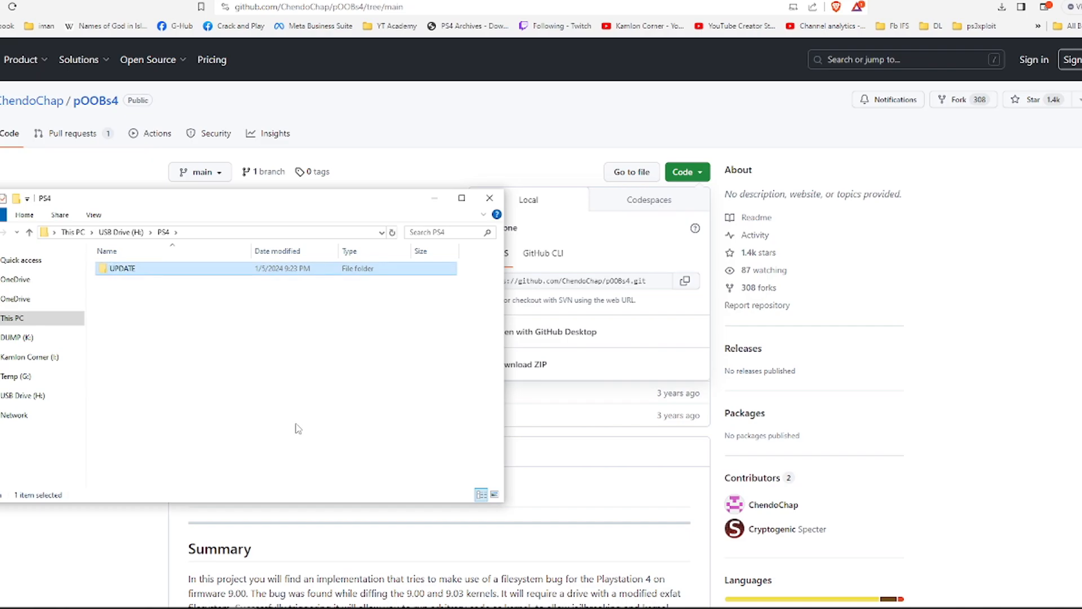
double_click(122, 267)
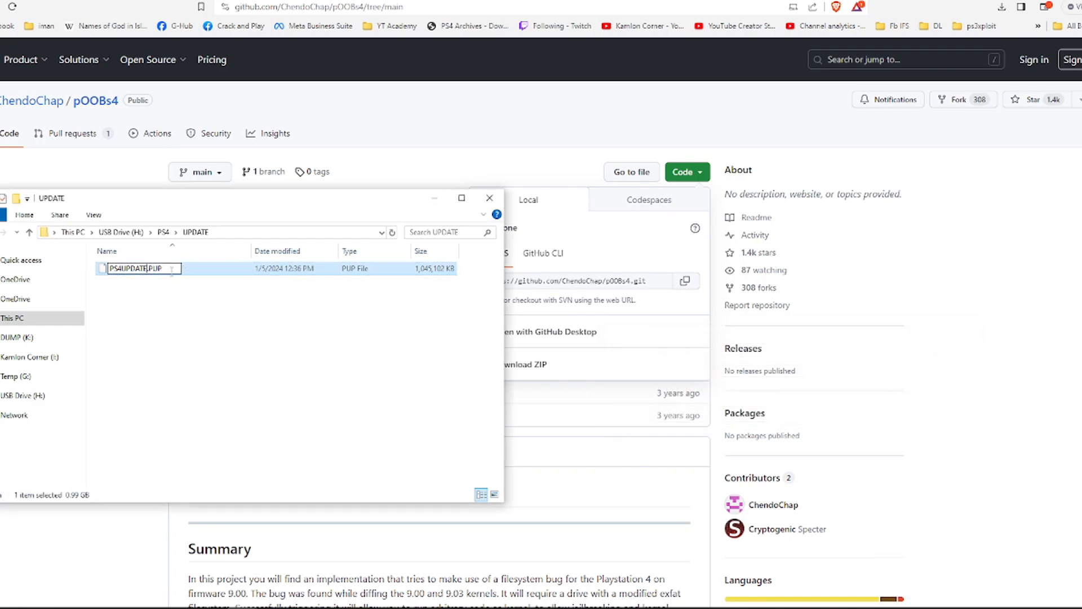
Download the pOOBs4 repository from GitHub as a ZIP archive
left_click(271, 322)
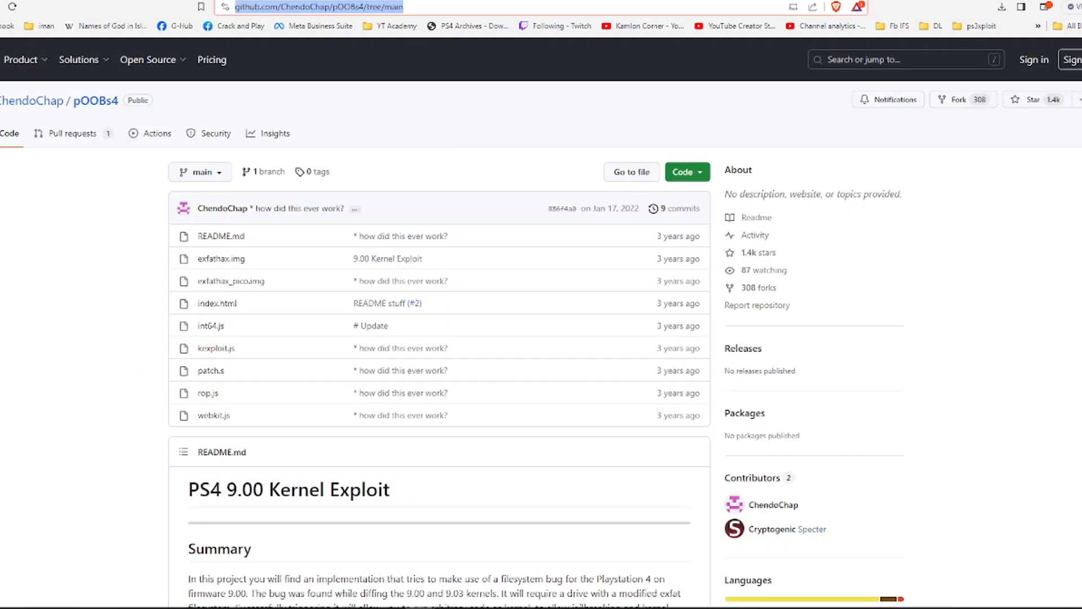
mouse_move(683, 172)
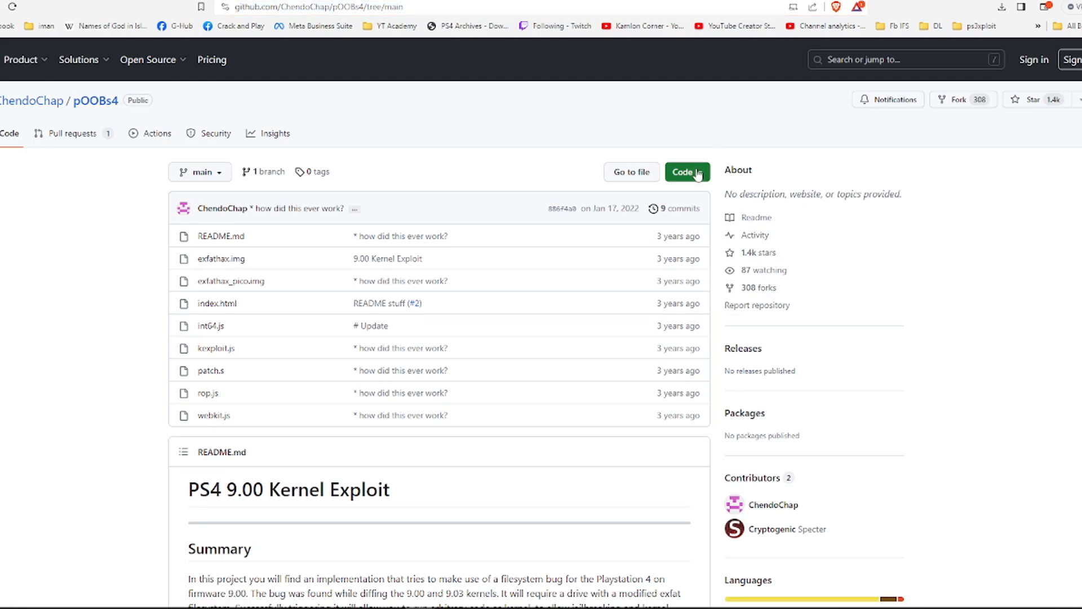
left_click(682, 172)
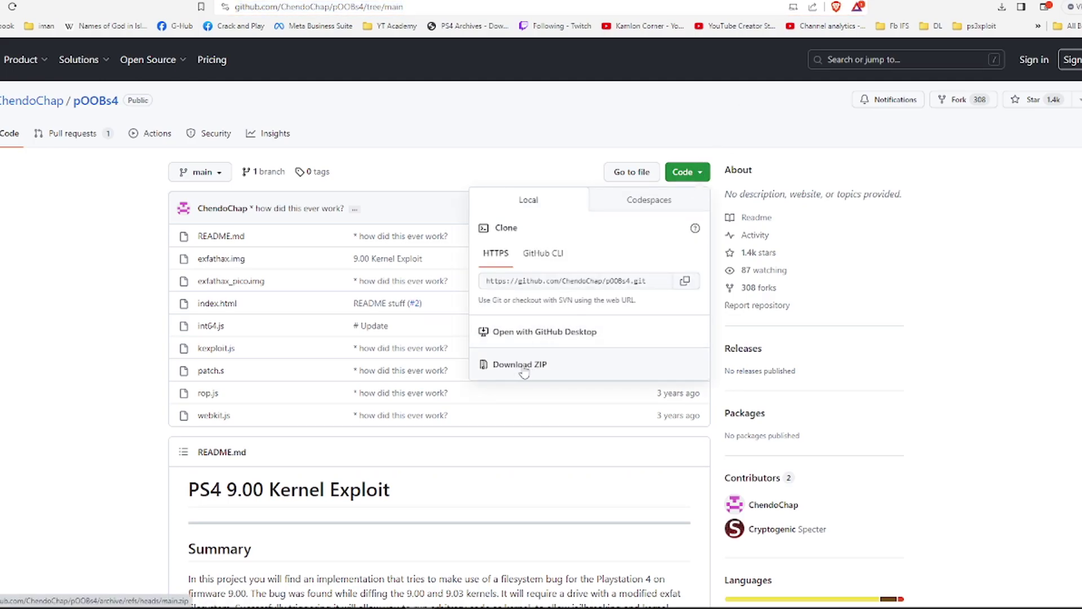
left_click(519, 364)
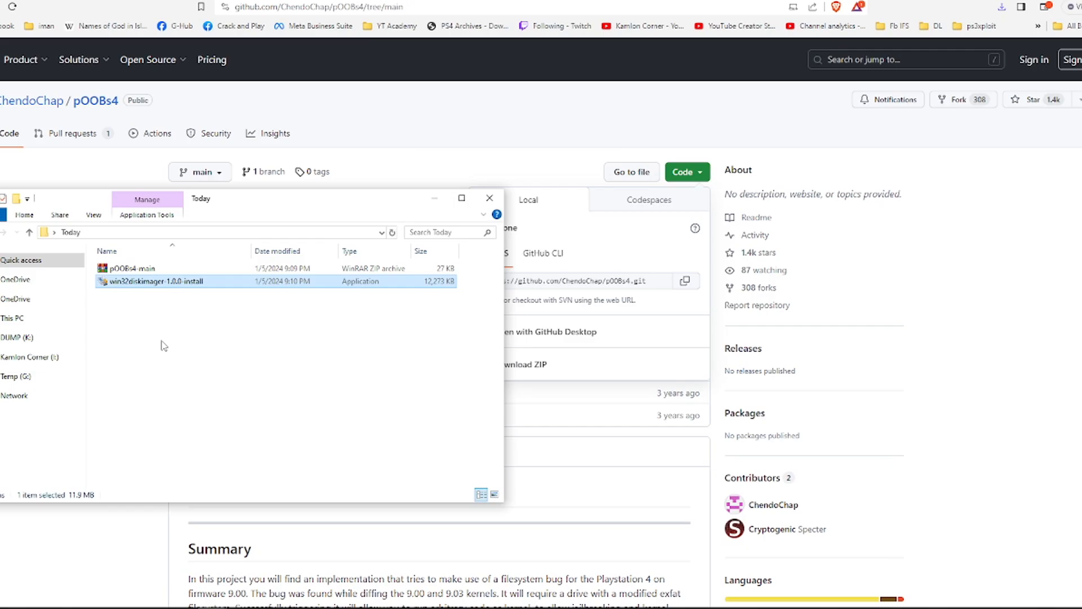
Launch Win32 Disk Imager and extract pOOBs4-main.zip into the current folder
double_click(161, 281)
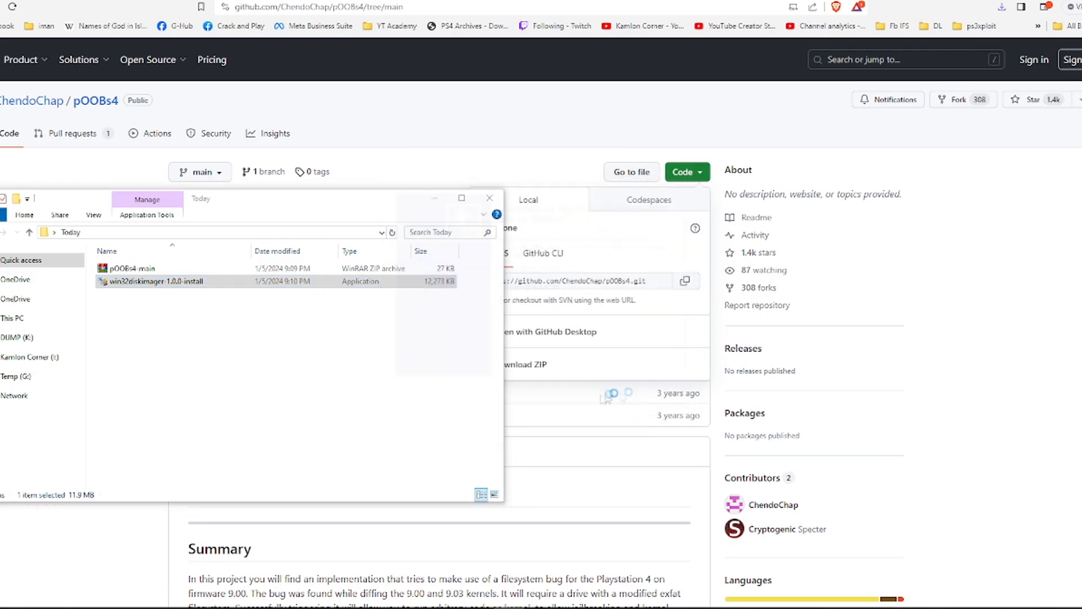
double_click(155, 281)
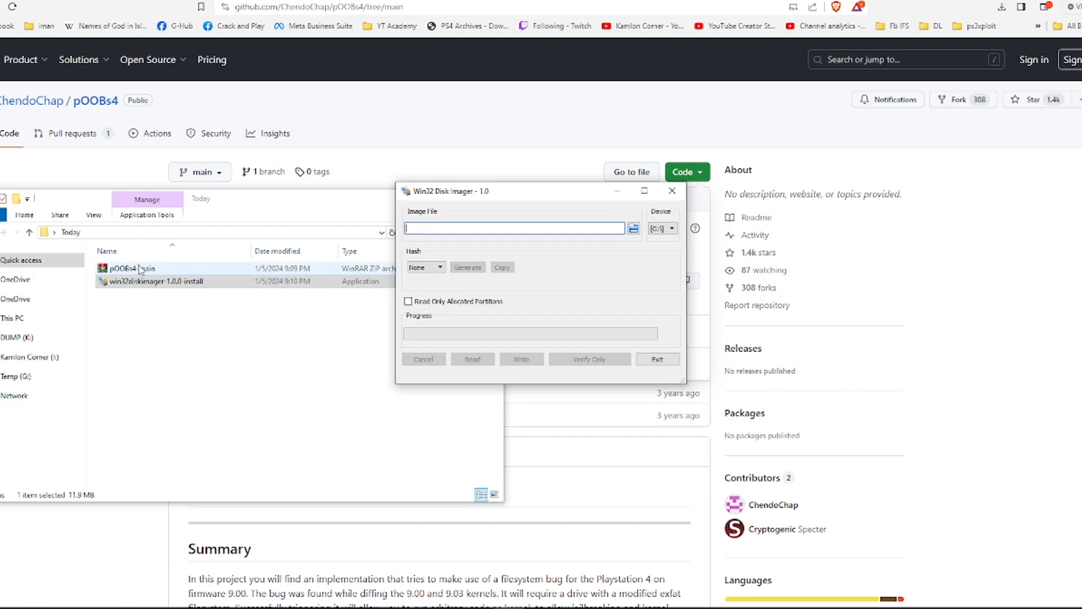
right_click(131, 268)
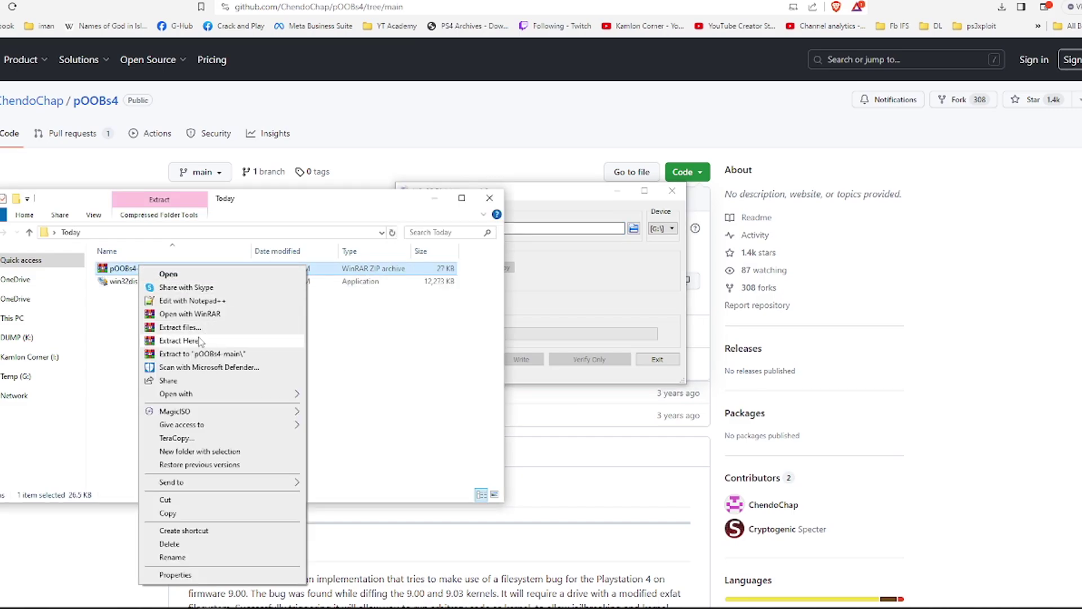
left_click(180, 341)
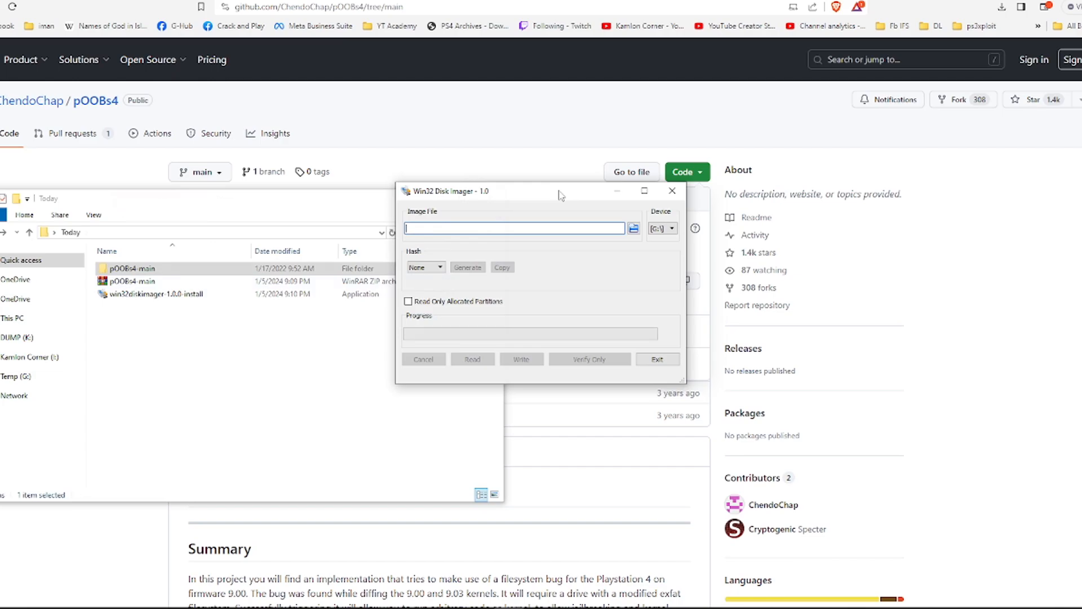
Write exfathax_pico.img to the F: USB drive, confirming the overwrite warning
left_click(659, 227)
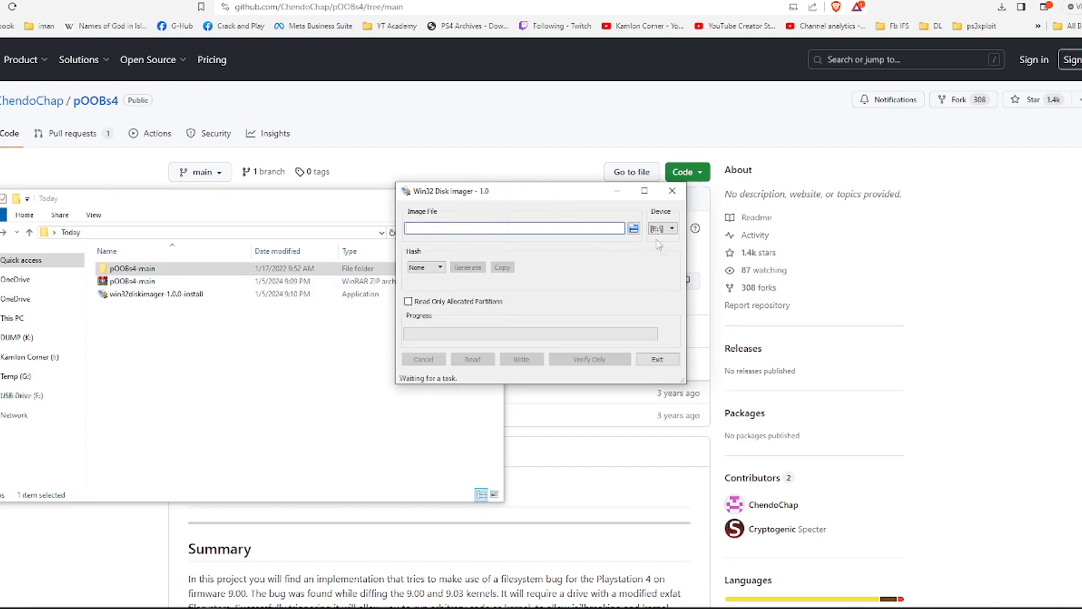
left_click(672, 229)
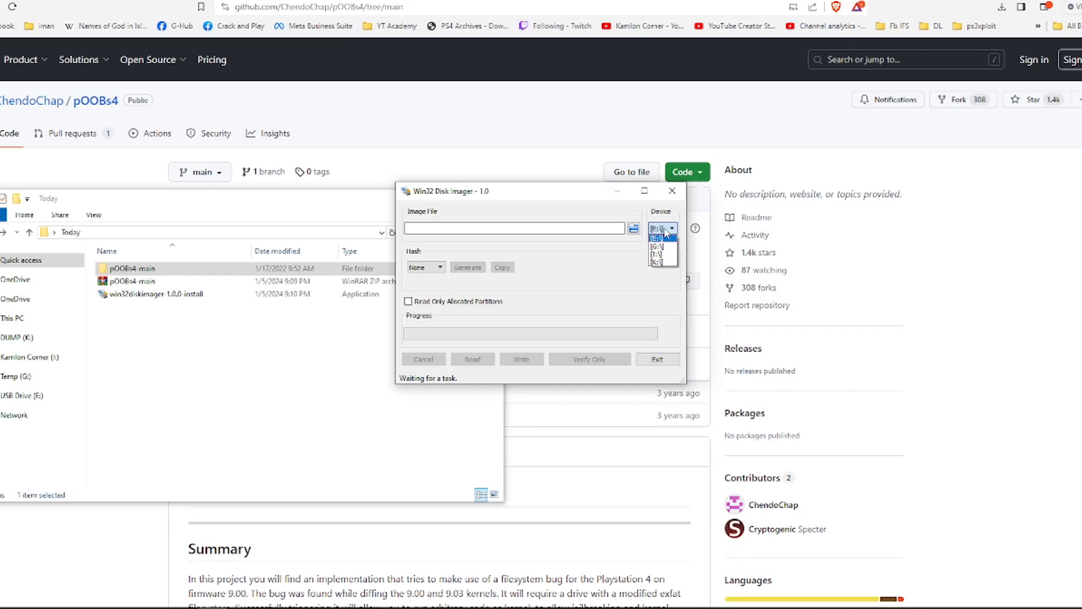
left_click(660, 236)
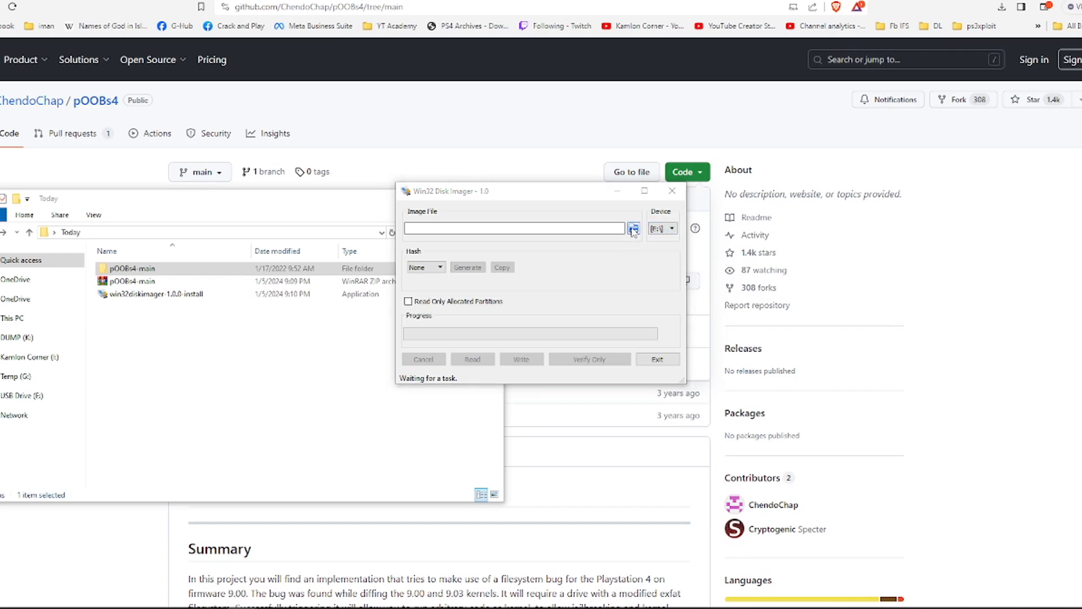
left_click(631, 228)
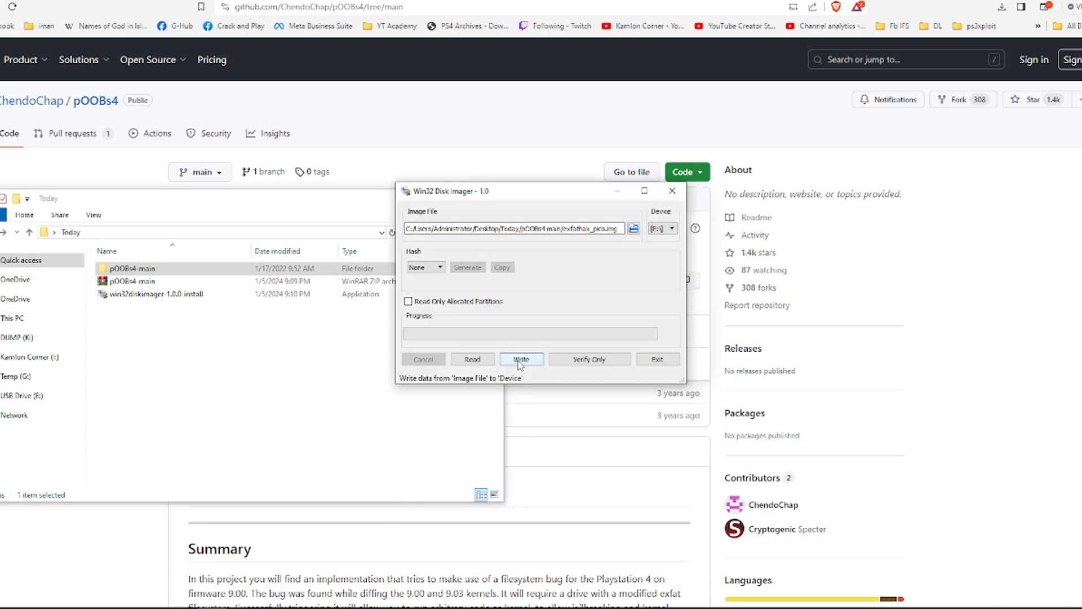
left_click(521, 360)
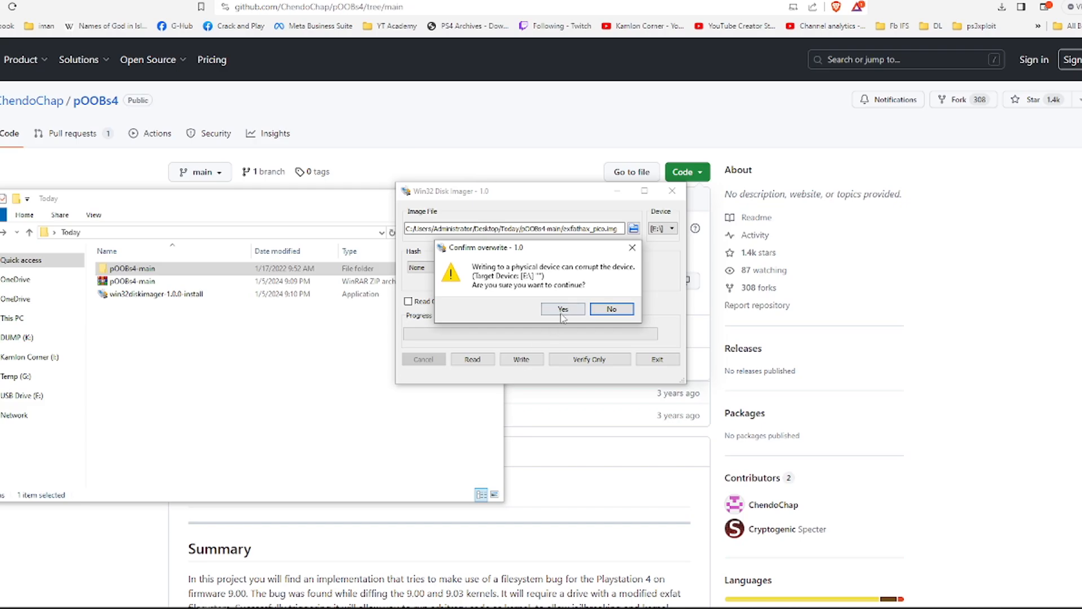
left_click(562, 308)
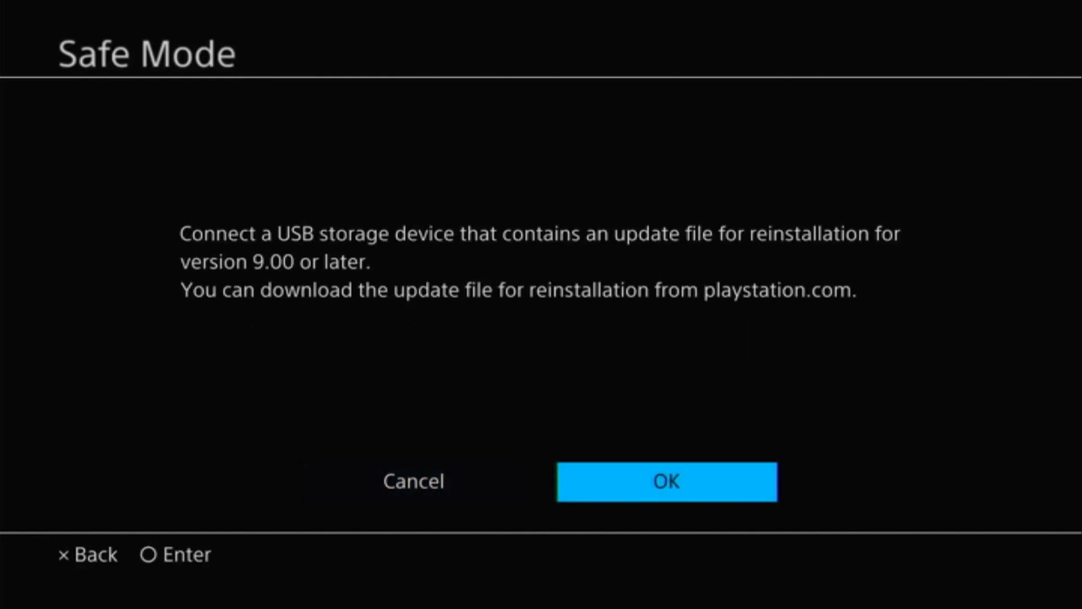
Confirm the USB update and accept the wipe to reinstall firmware 9.00
left_click(665, 481)
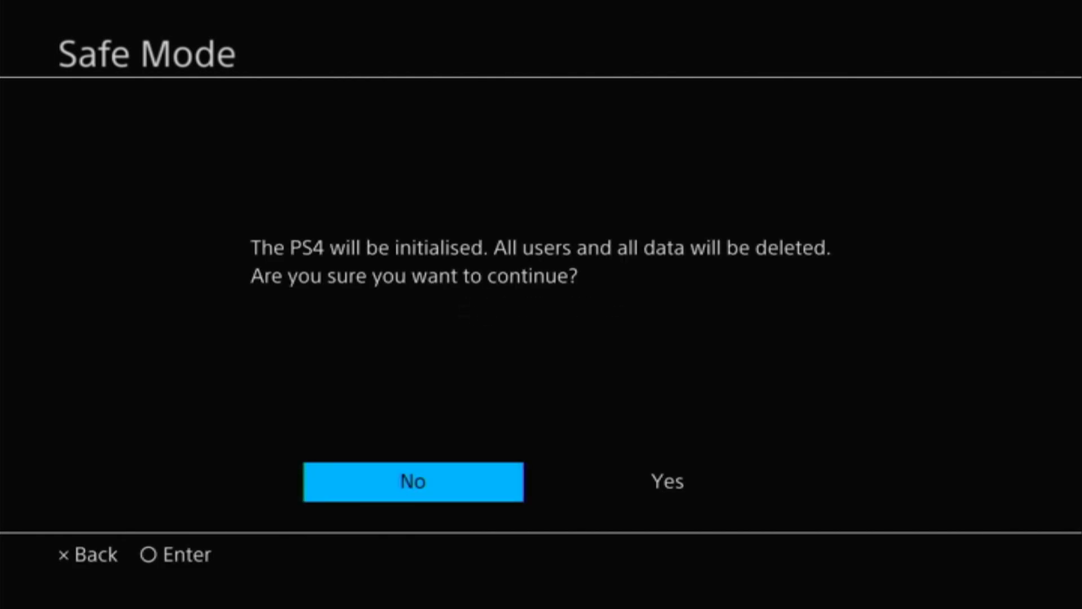
key("Right")
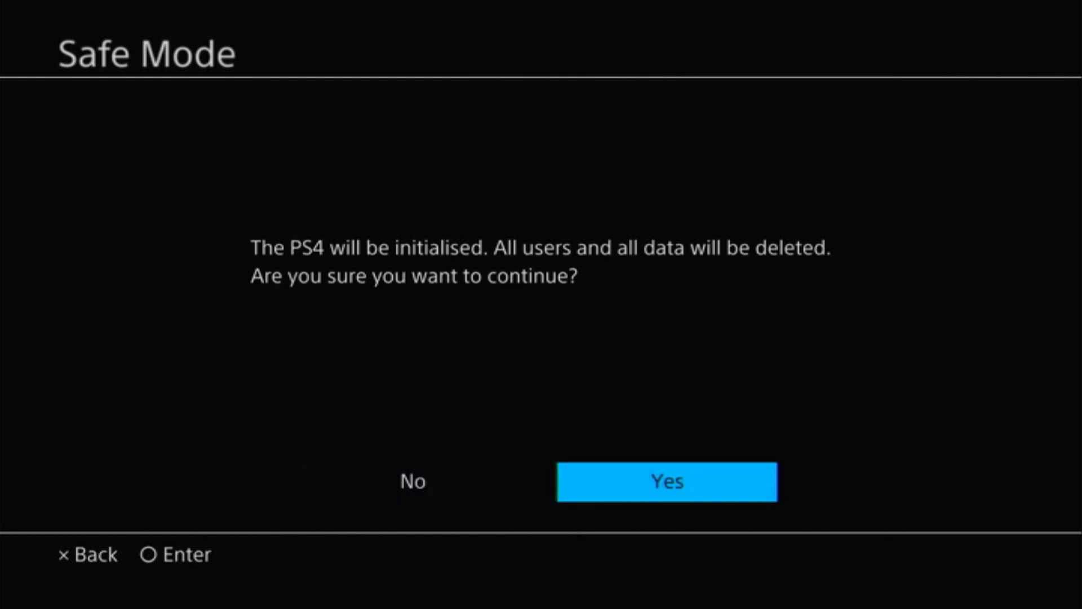
left_click(664, 481)
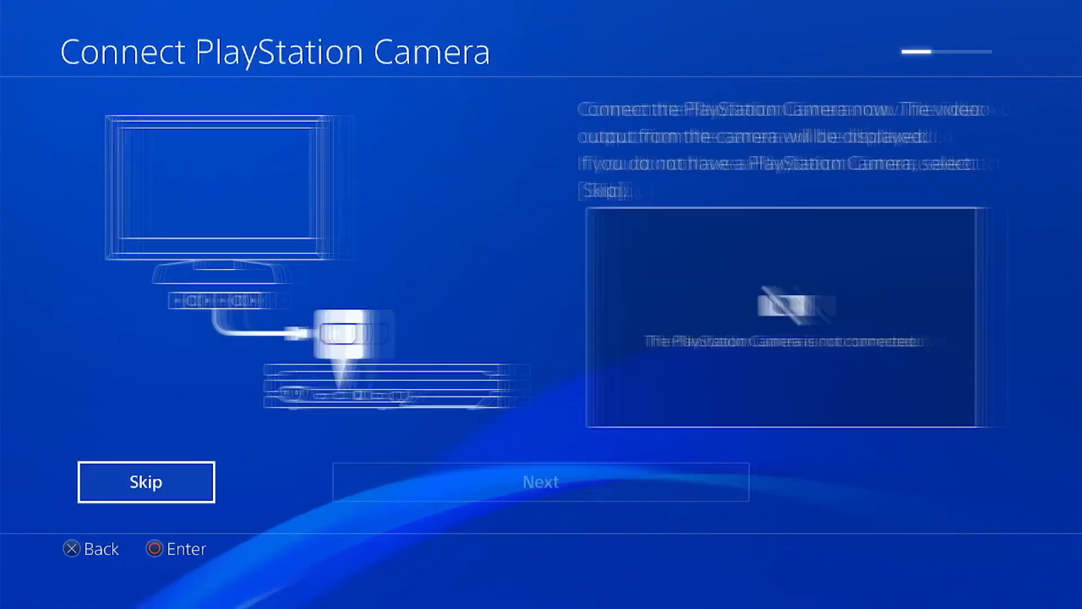
Skip the PlayStation Camera step, reach the home screen and browse the Settings list
left_click(146, 481)
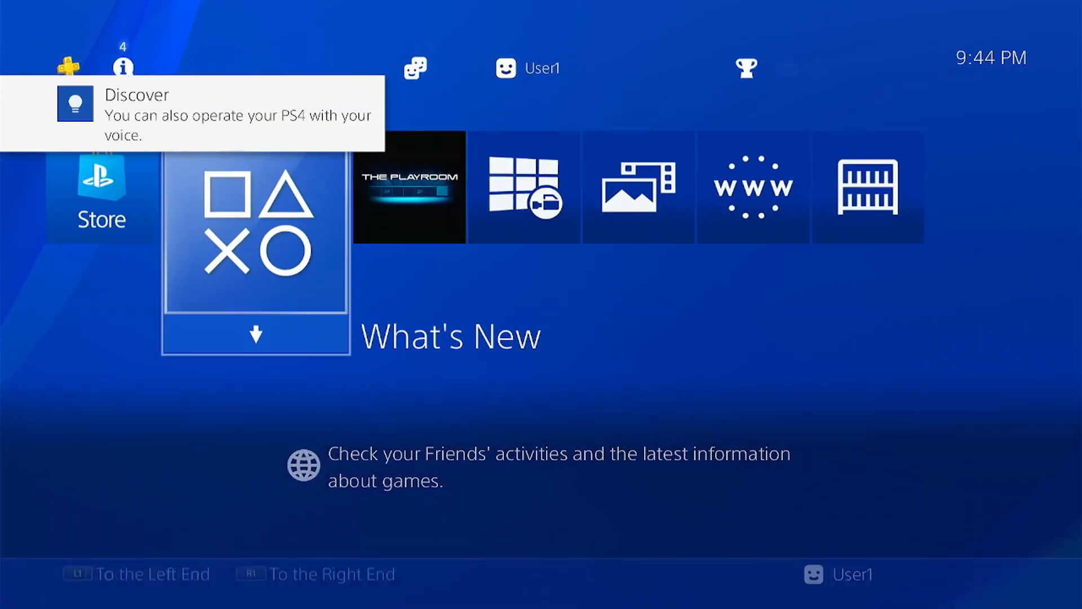
left_click(123, 67)
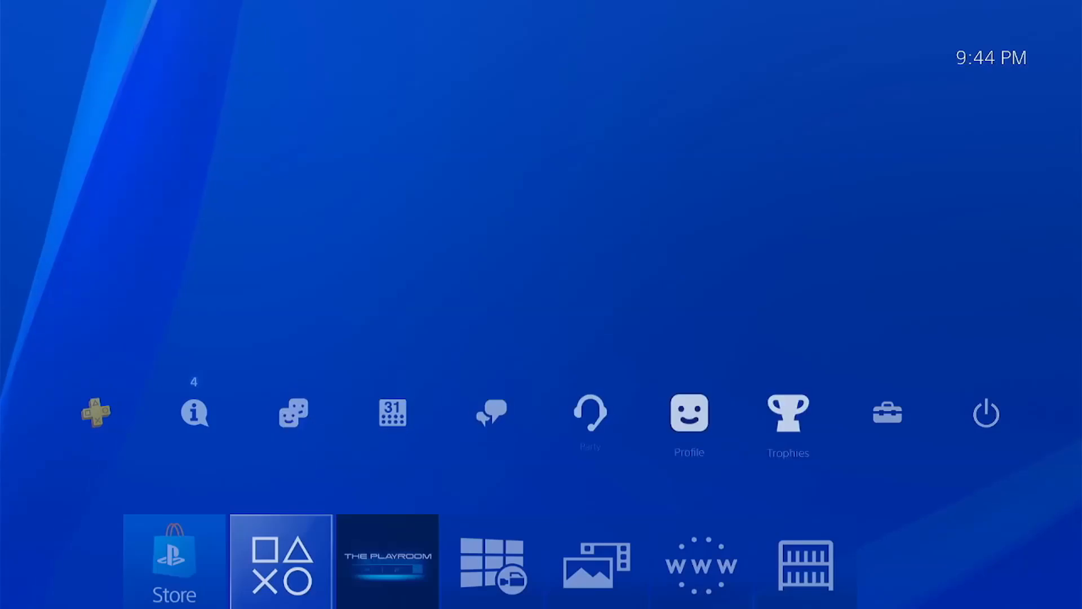
left_click(888, 412)
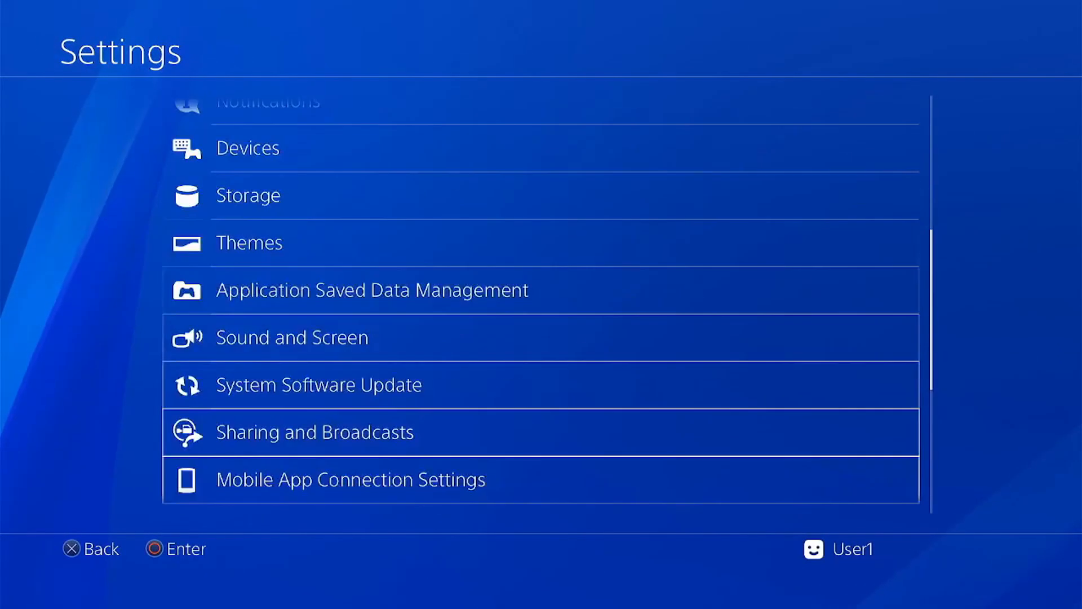
scroll("down", 3)
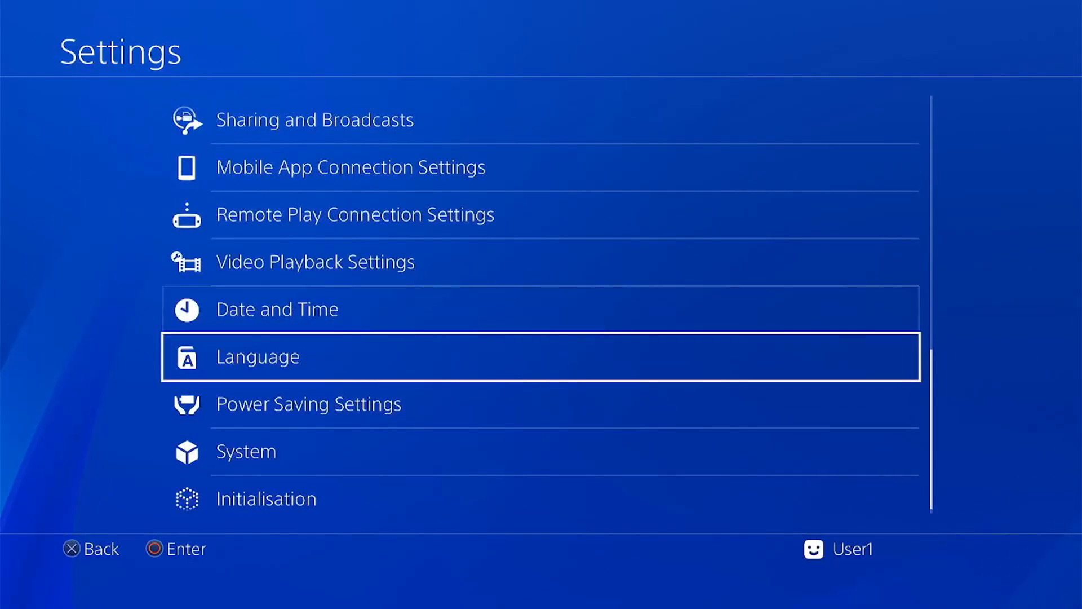
left_click(245, 452)
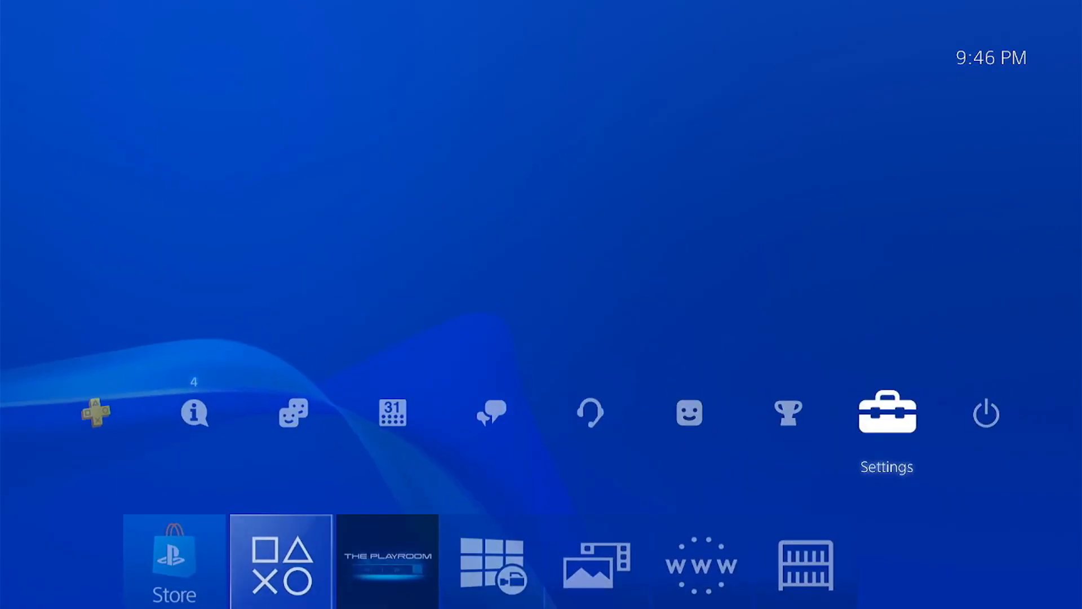
Set up the internet connection with manual primary DNS 62.210.38.117
left_click(886, 412)
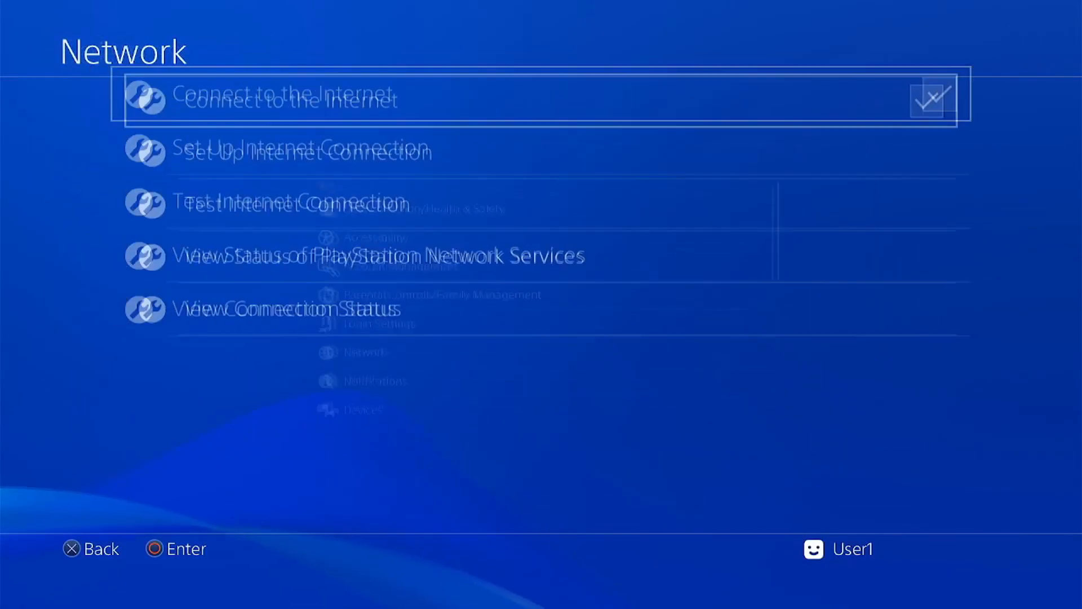
key("Down")
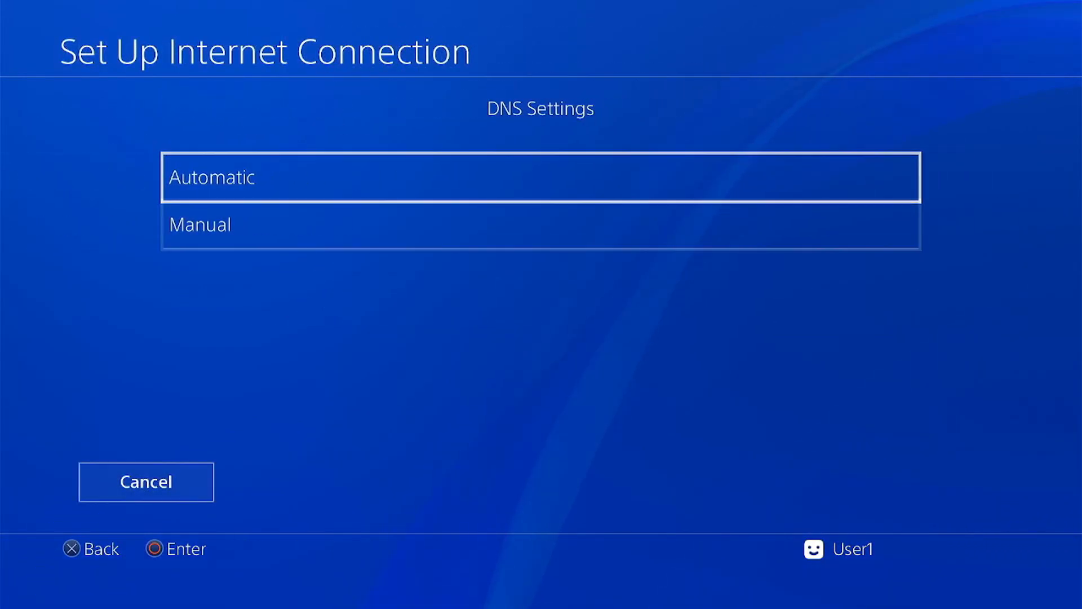
key("Down")
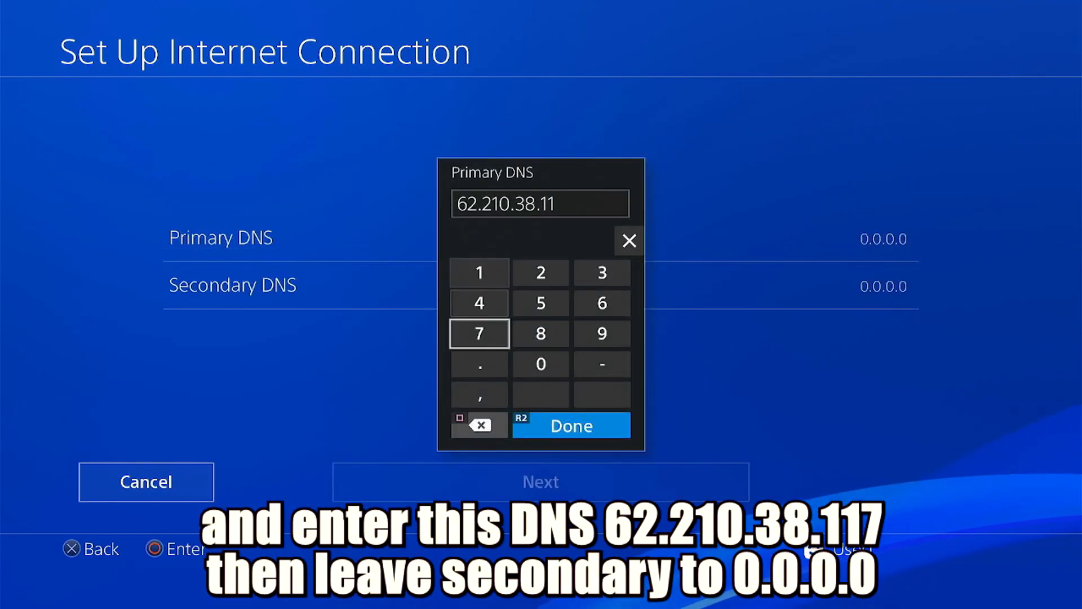
left_click(570, 425)
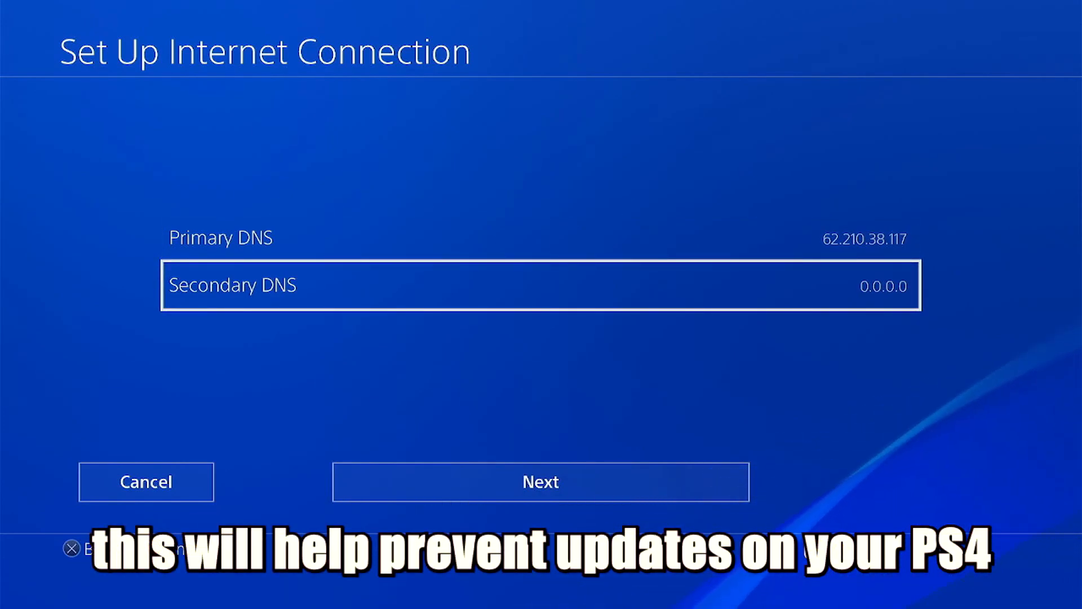
left_click(540, 481)
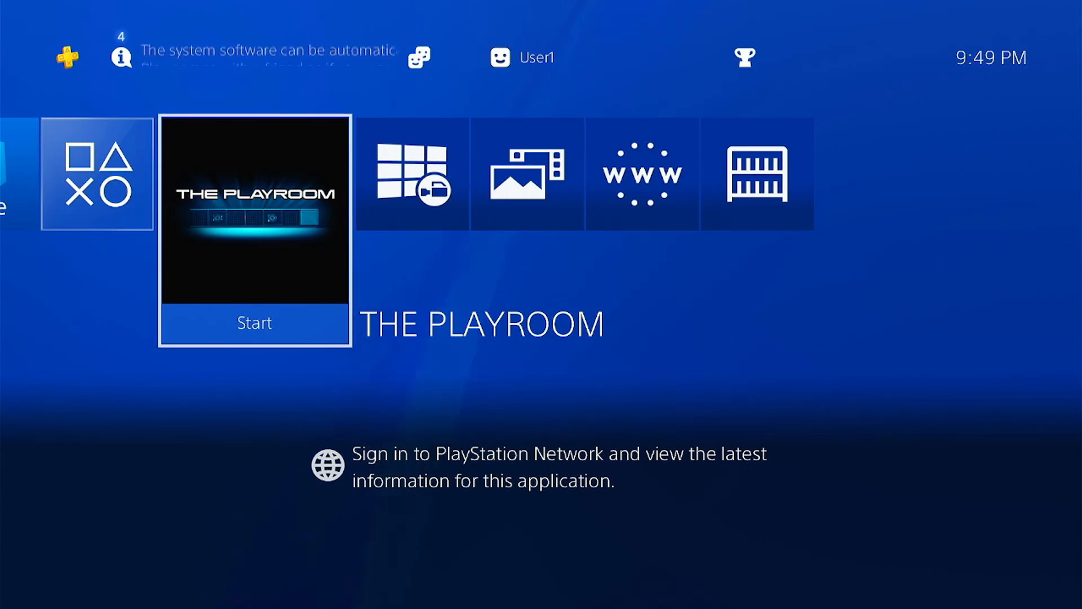
Enter the host address kmeps4.si in the Internet Browser, then return home
scroll("right", 3)
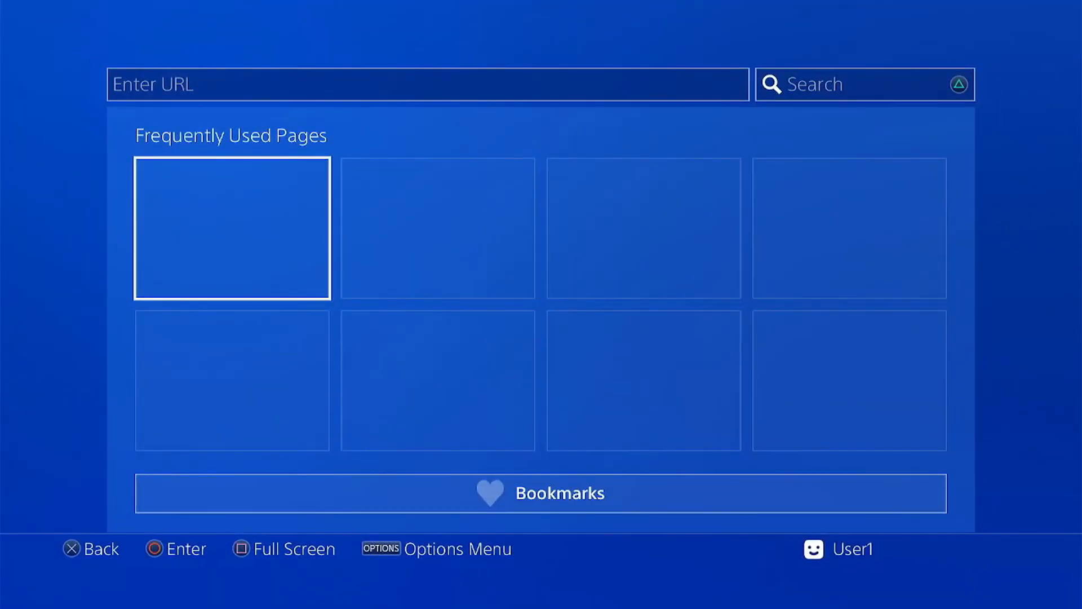
left_click(427, 83)
type("km")
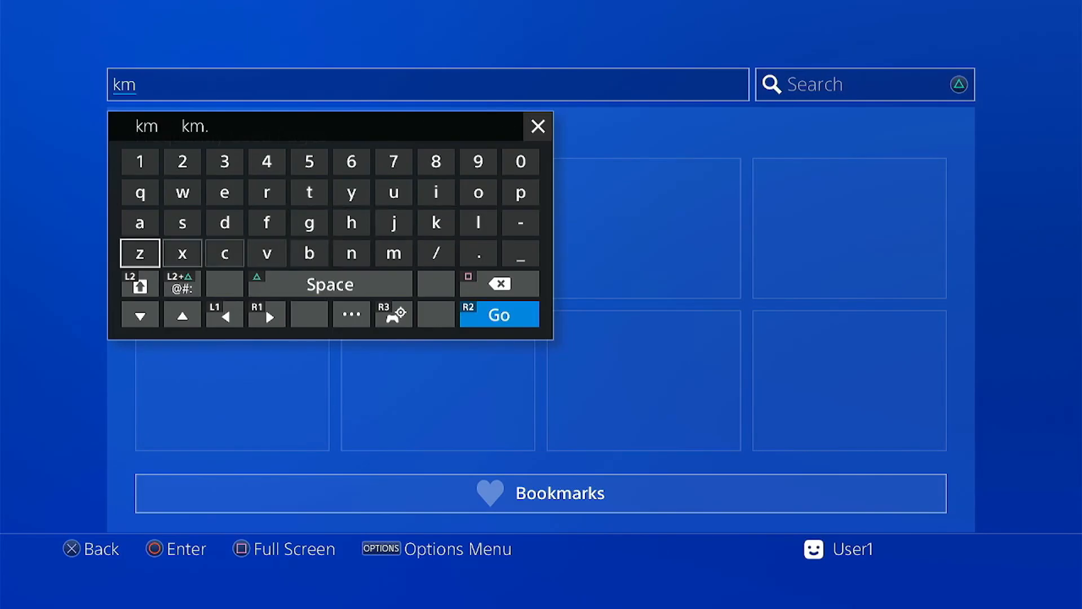
type("eps4.si")
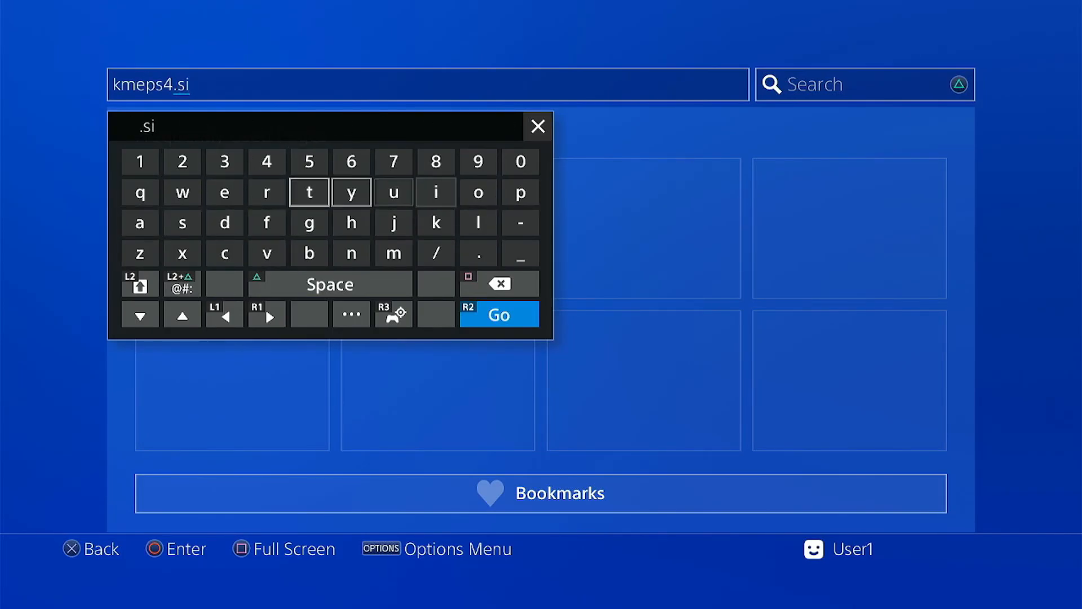
left_click(498, 315)
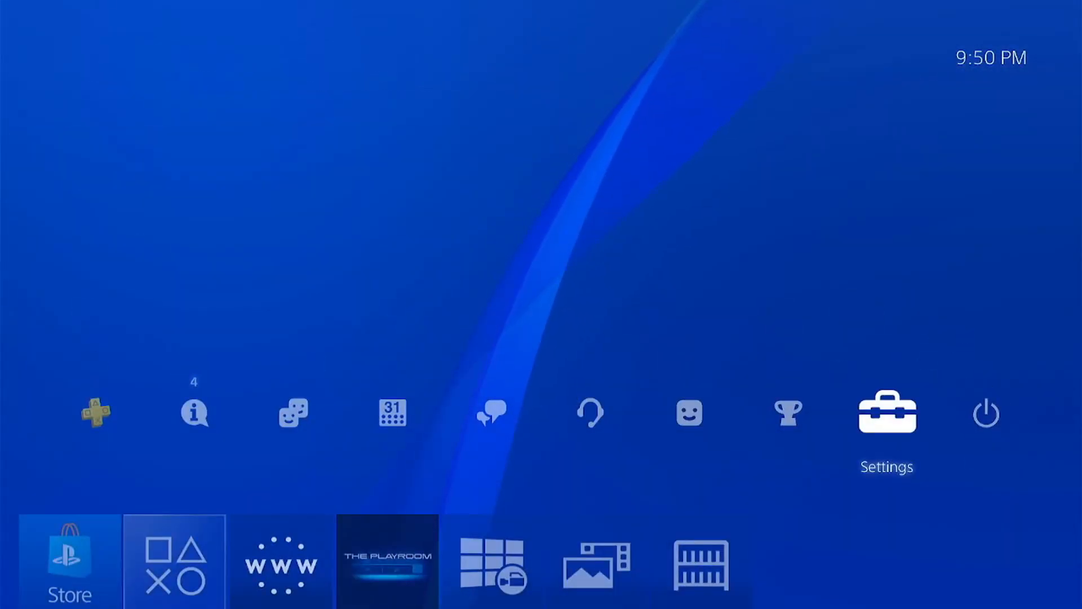
Test the internet connection, then launch the browser on the Kameleon 9.00FW host page
left_click(886, 412)
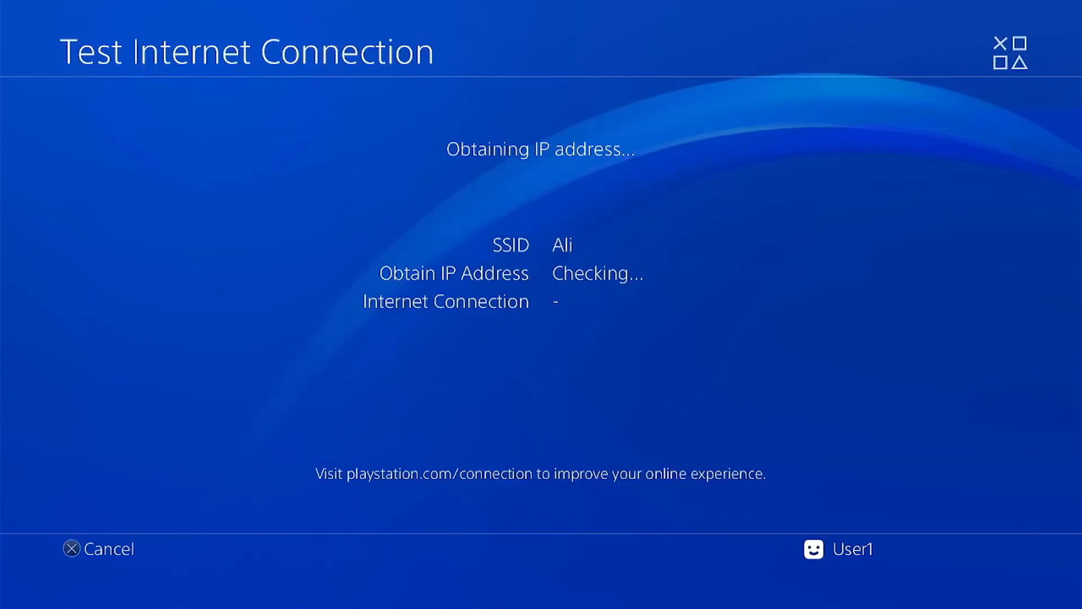
left_click(99, 548)
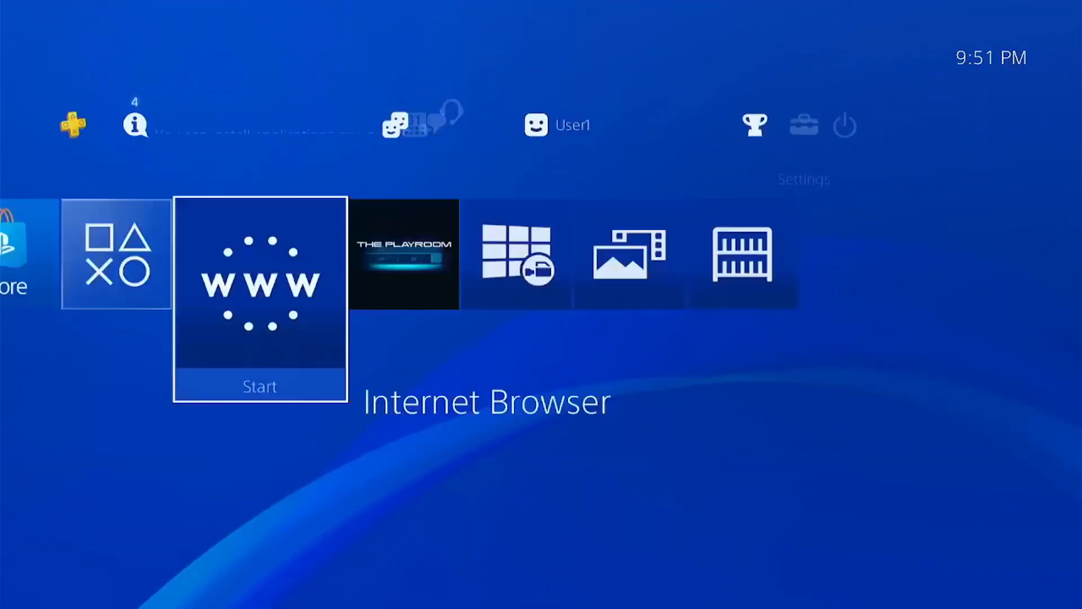
left_click(259, 283)
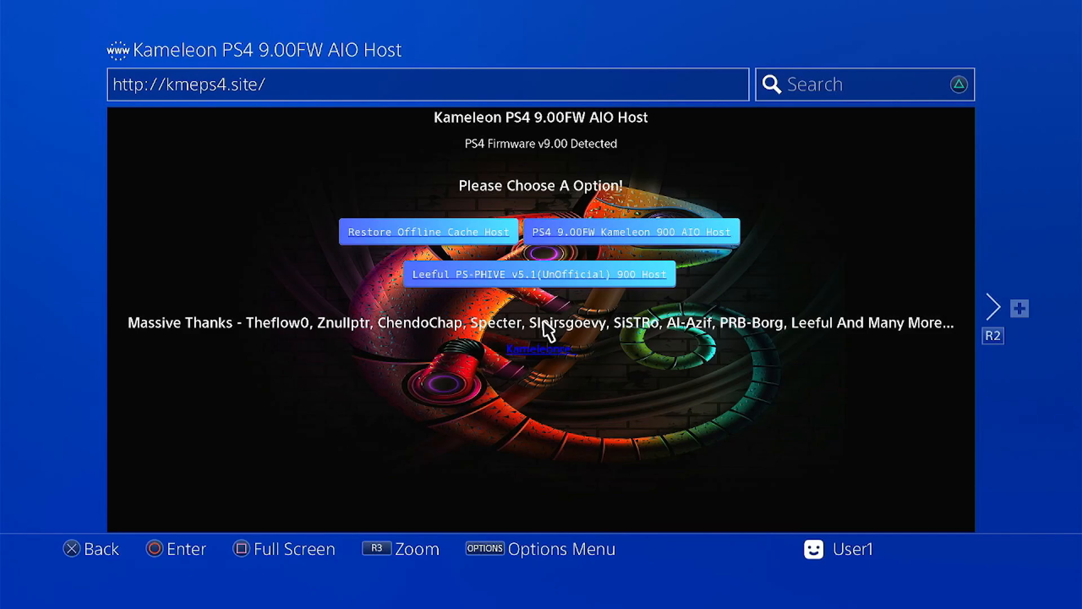
mouse_move(542, 274)
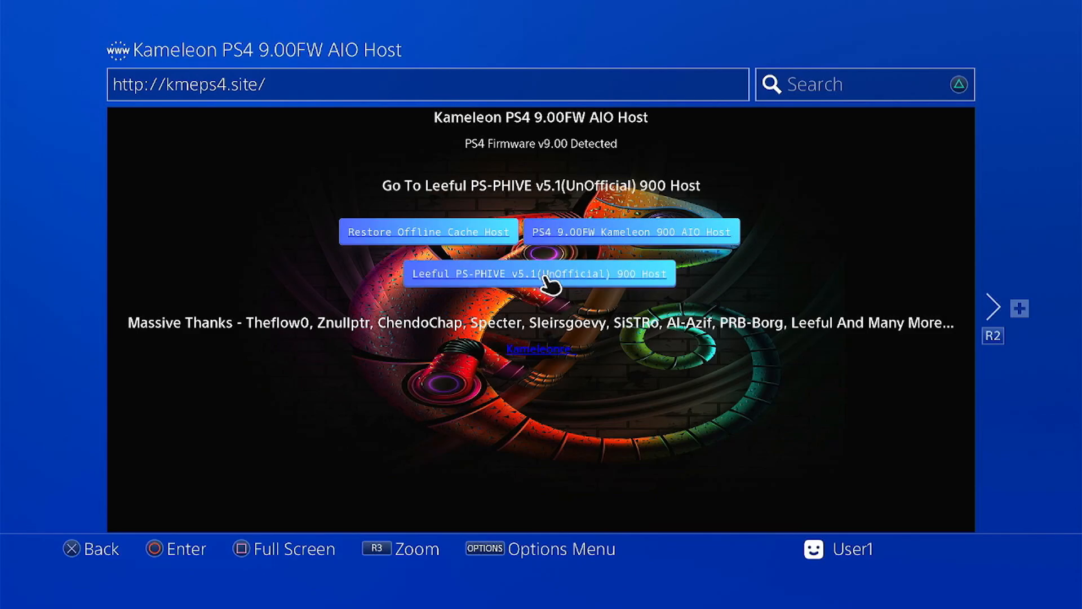
From the Kameleon 900 AIO Host's Auto Exploit Menu, start the Auto Leeful V5.0 (GoldHEN v2.4b14) offline cache install
left_click(631, 232)
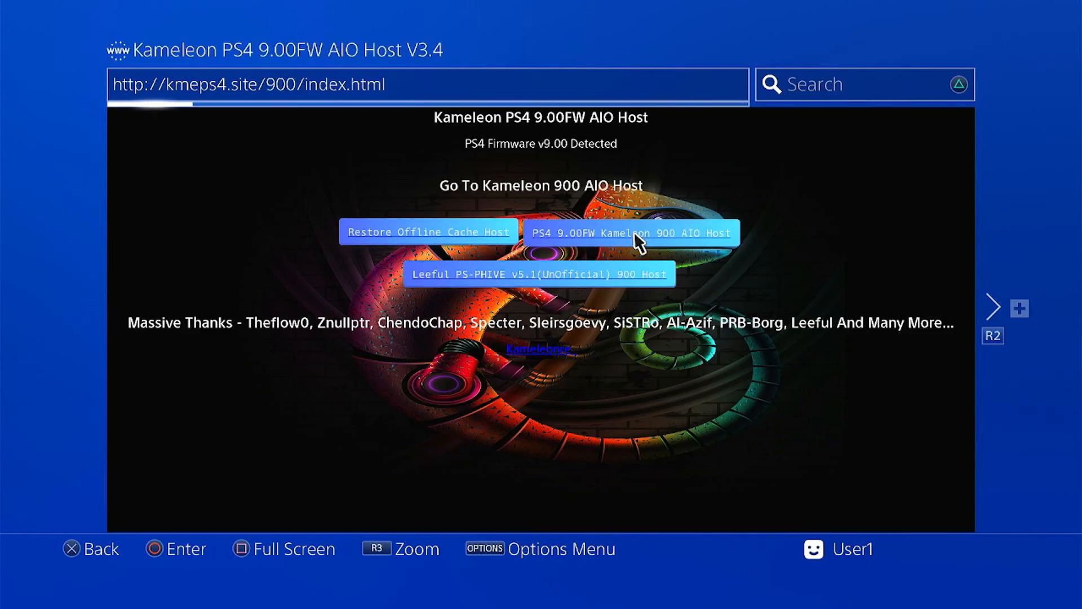
left_click(629, 233)
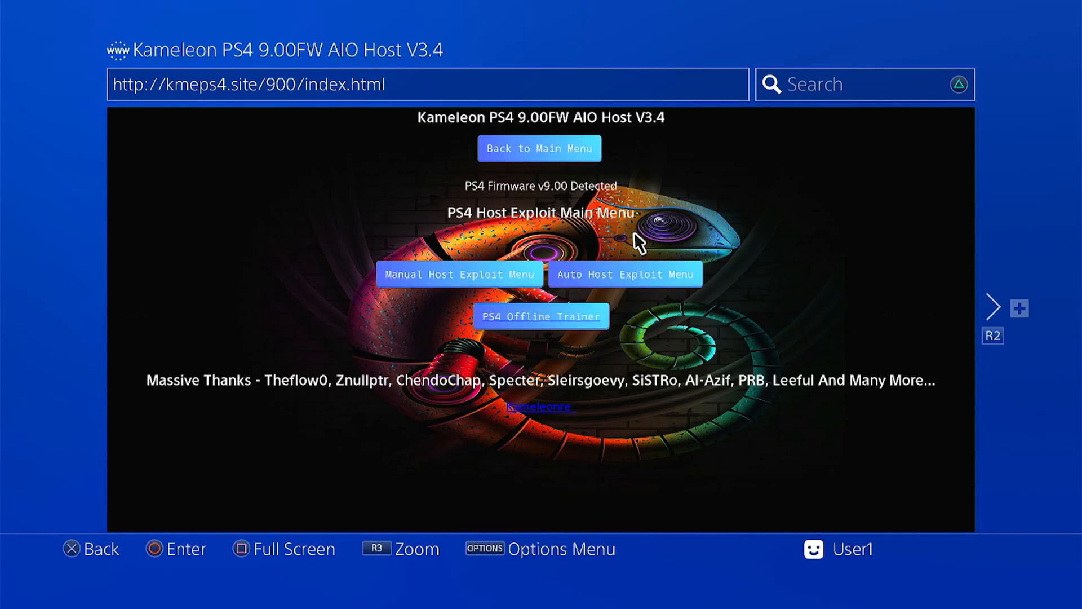
mouse_move(625, 274)
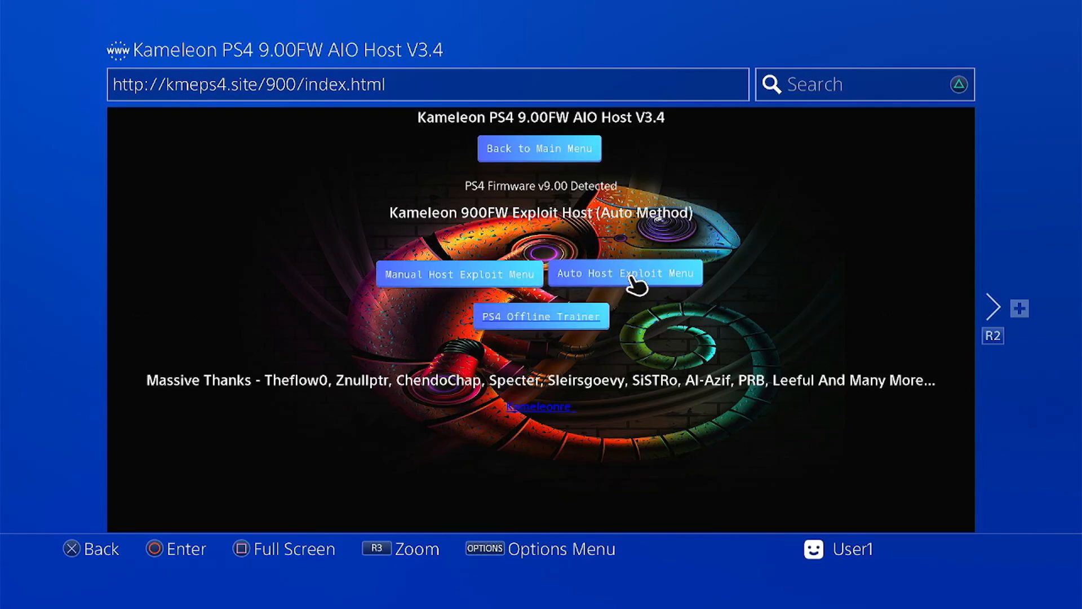
left_click(625, 274)
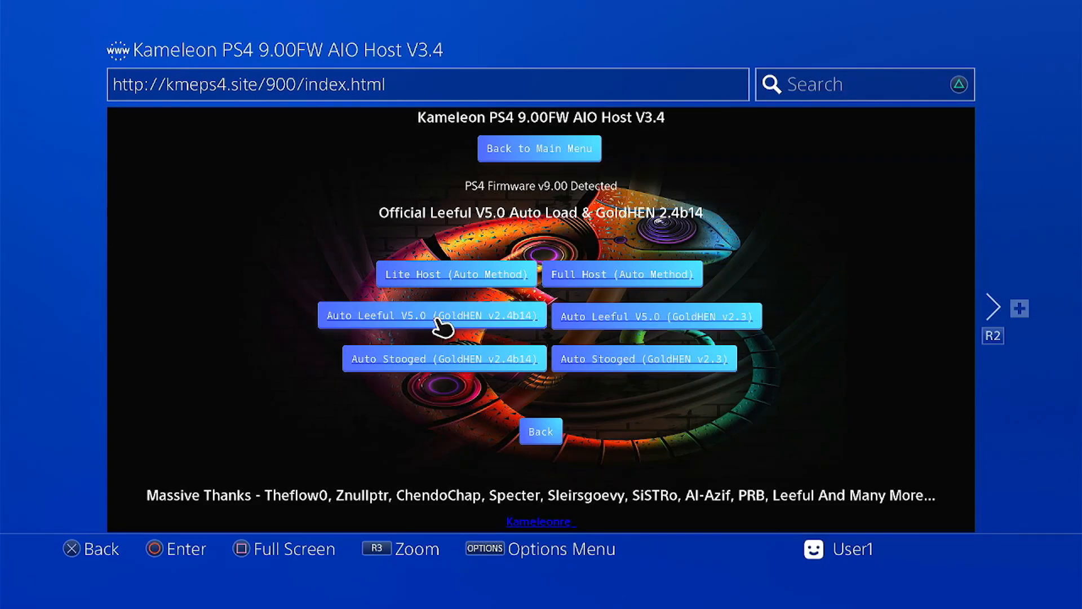
left_click(433, 315)
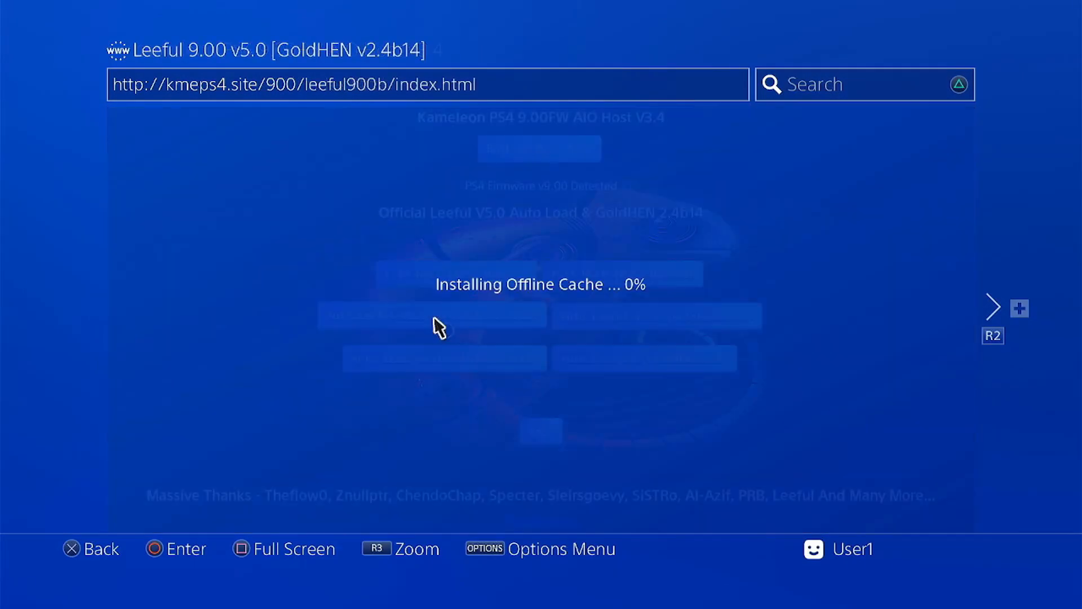